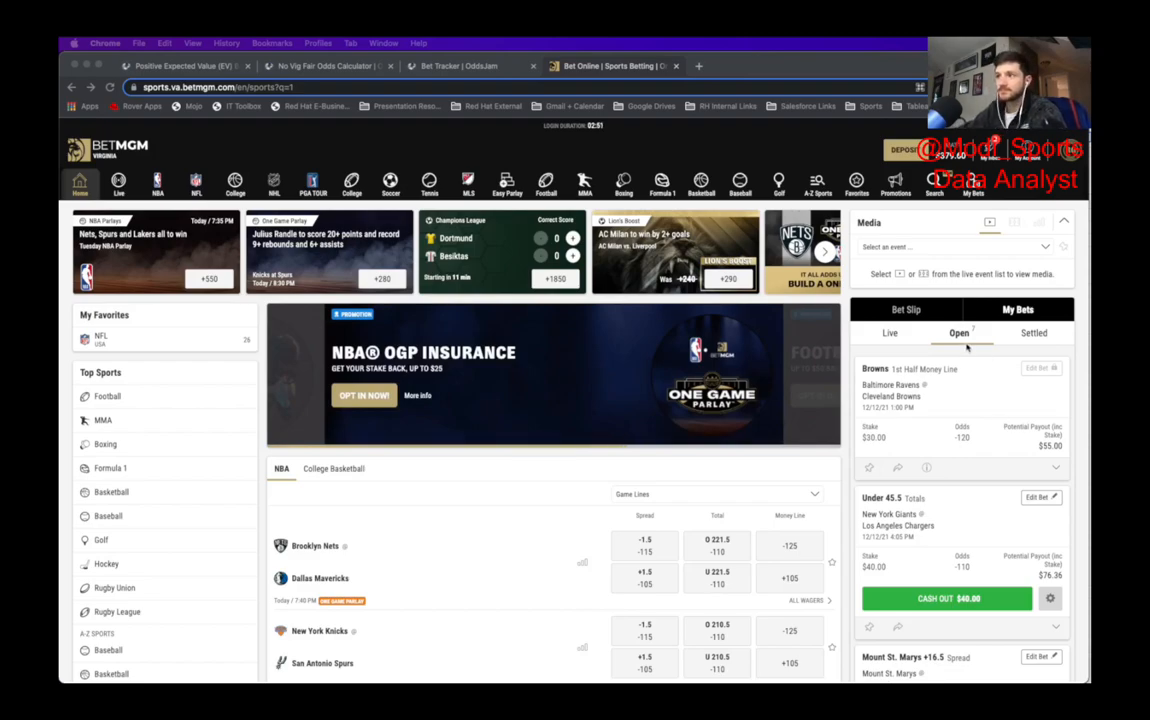
Step: Glance at the tracked-bets log and the sportsbook's open bets, then return to Positive EV Bets
click(456, 66)
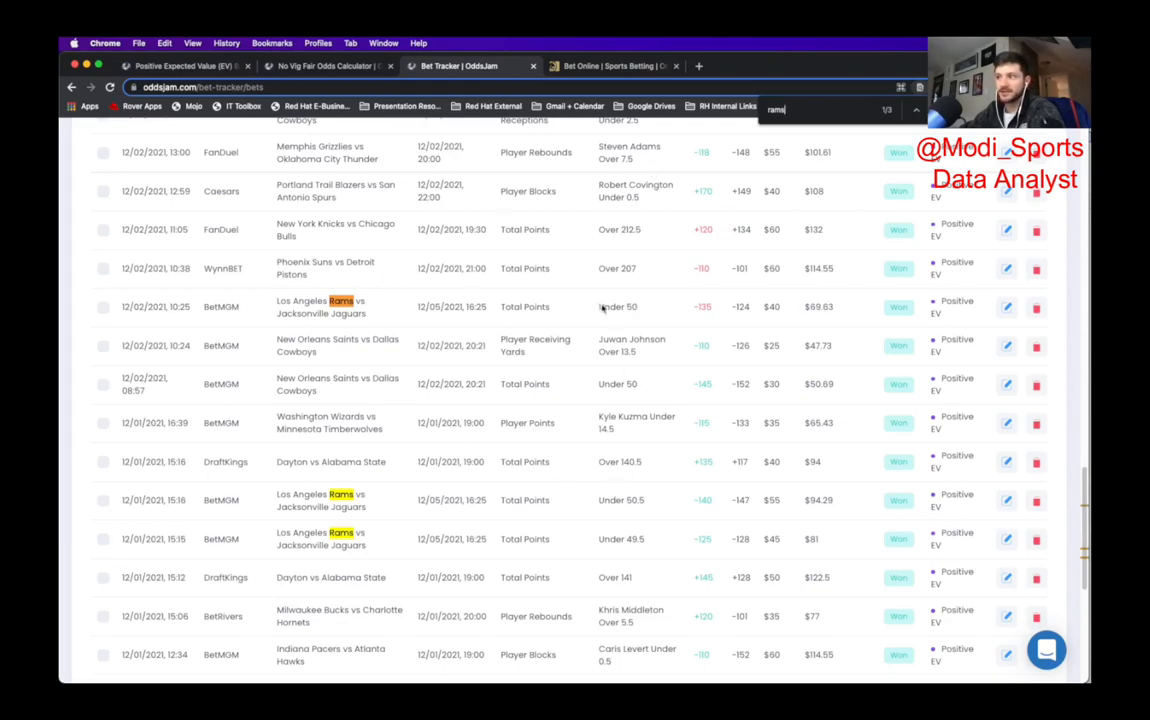
mouse_move(648, 496)
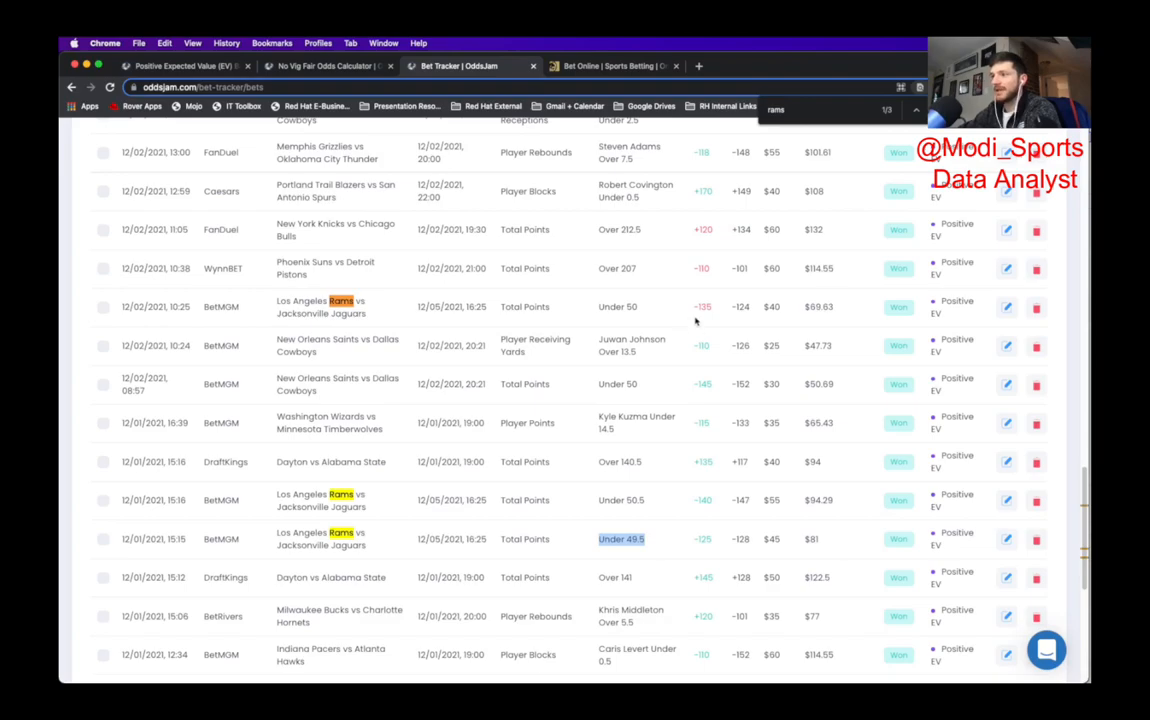
mouse_move(698, 306)
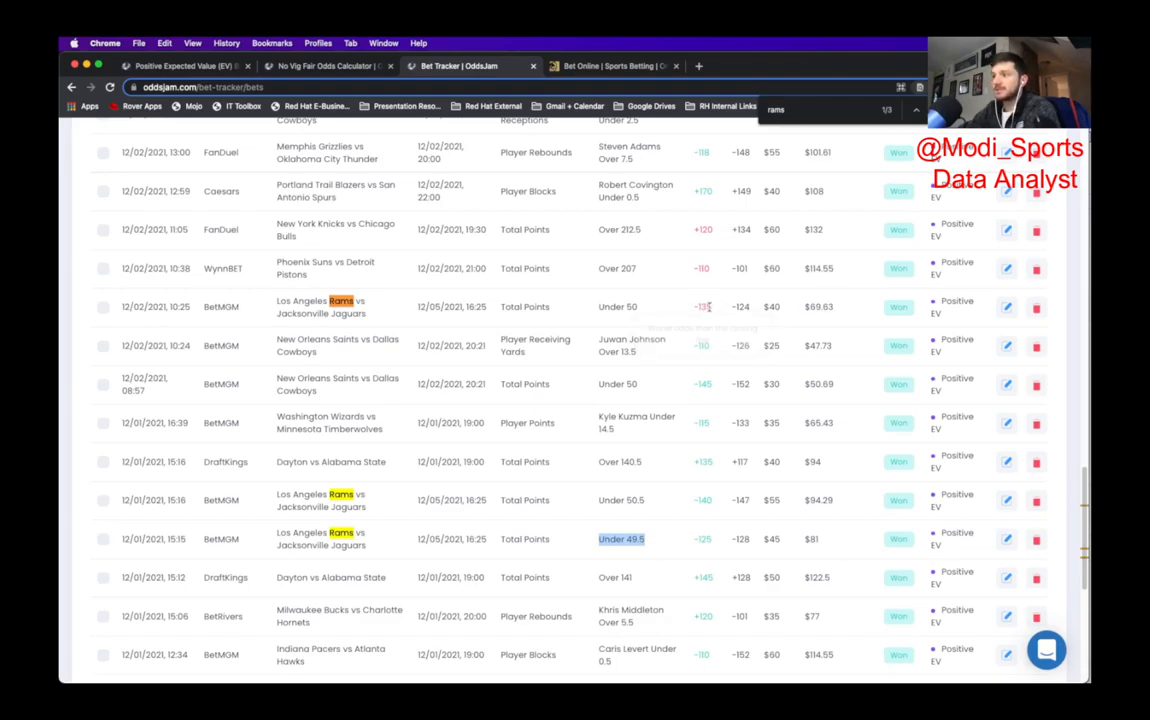
mouse_move(704, 308)
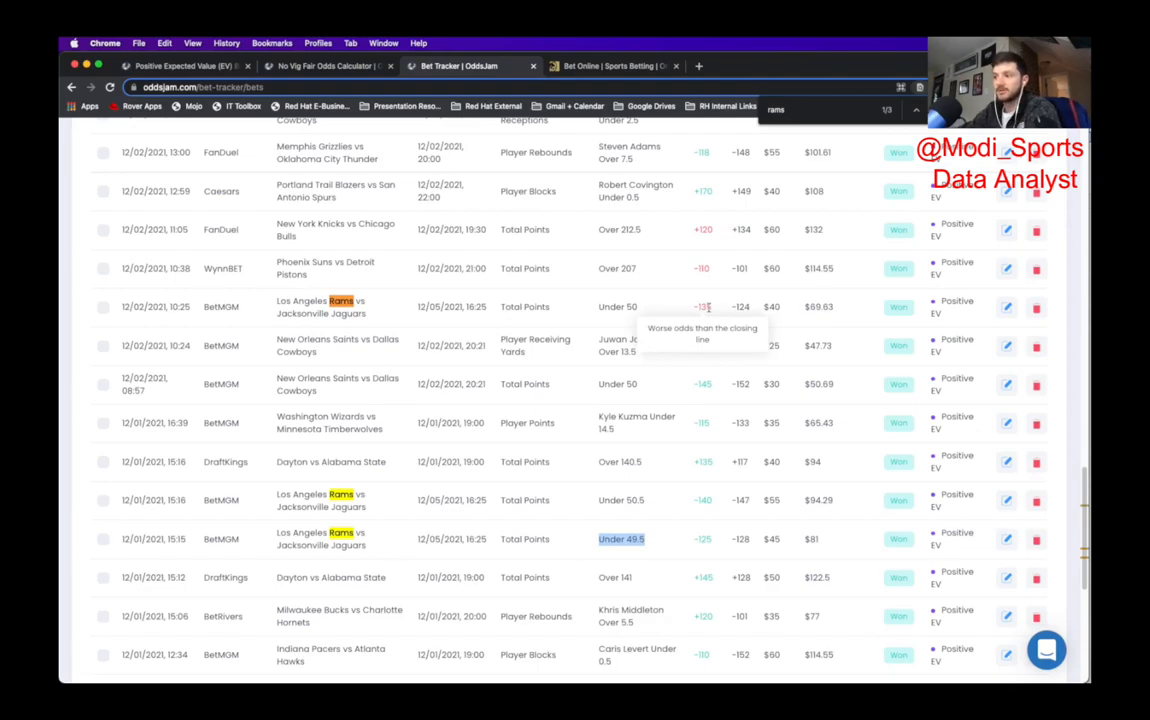
mouse_move(430, 192)
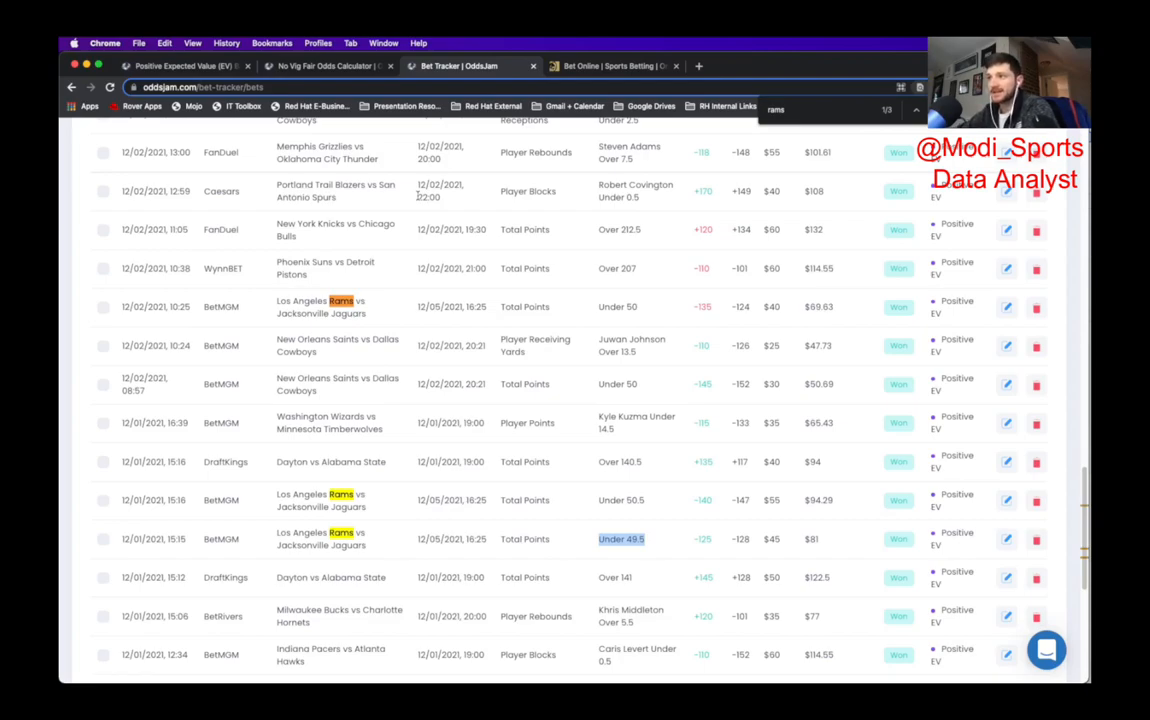
click(620, 66)
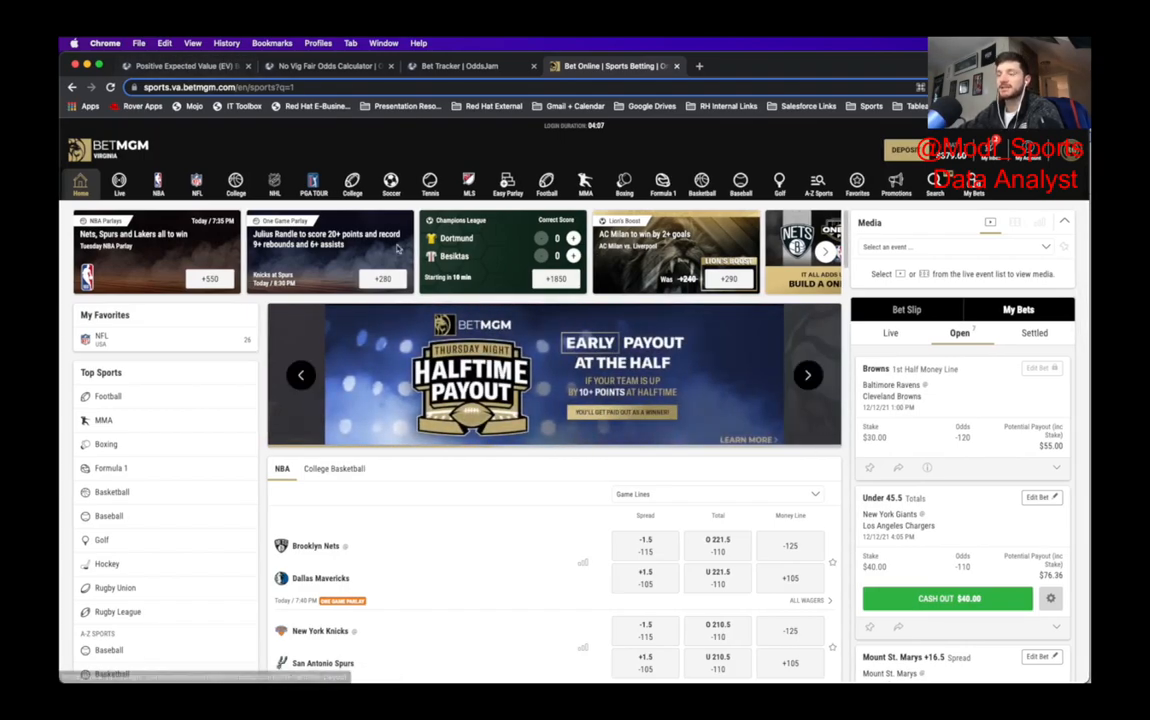
click(184, 64)
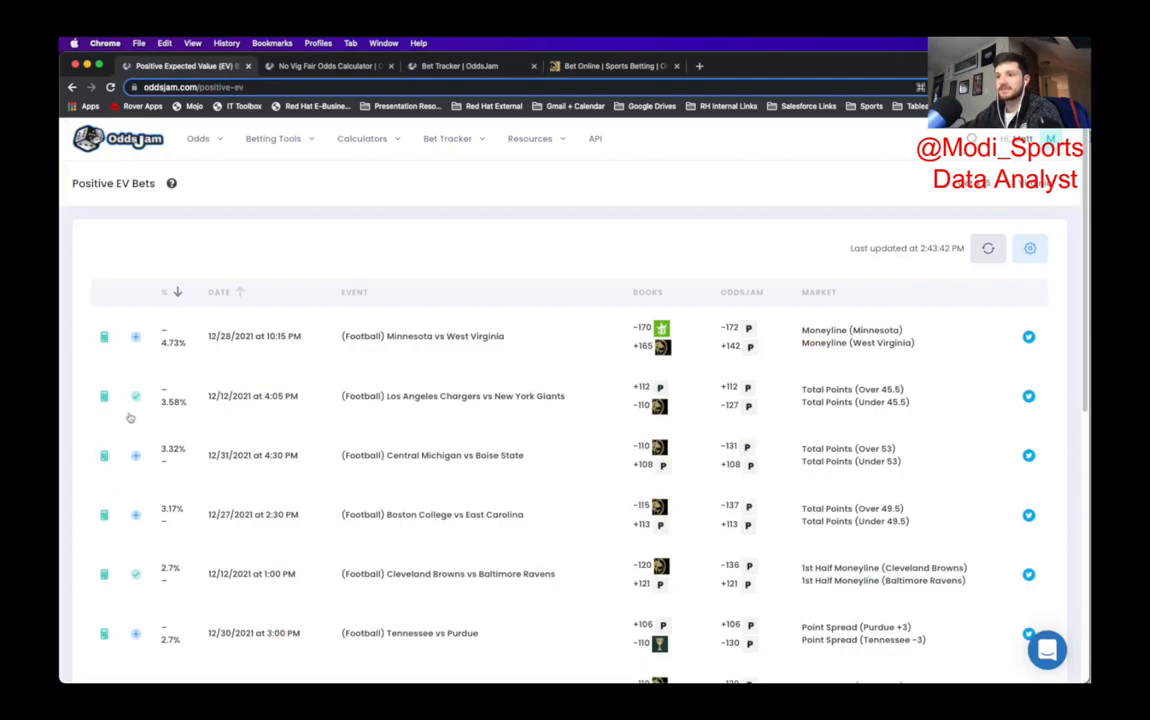
Step: View the Kelly bet size for the Chargers–Giants Under 45.5, then move to the no-vig calculator
click(136, 392)
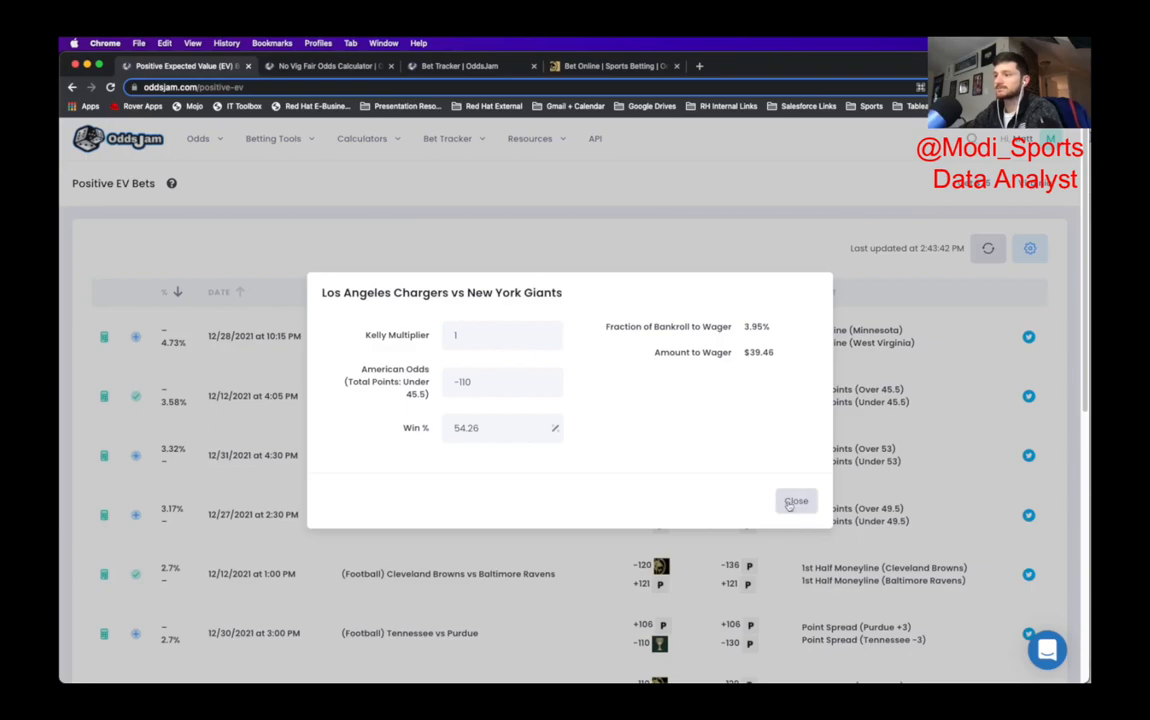
click(796, 500)
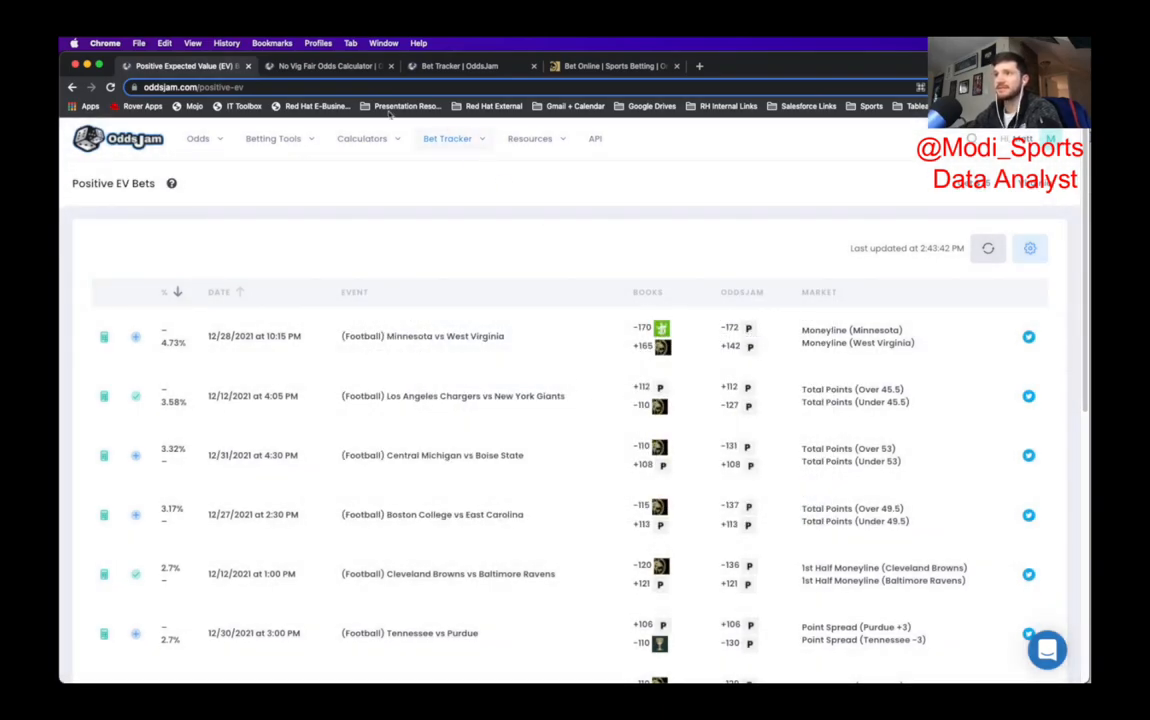
click(330, 66)
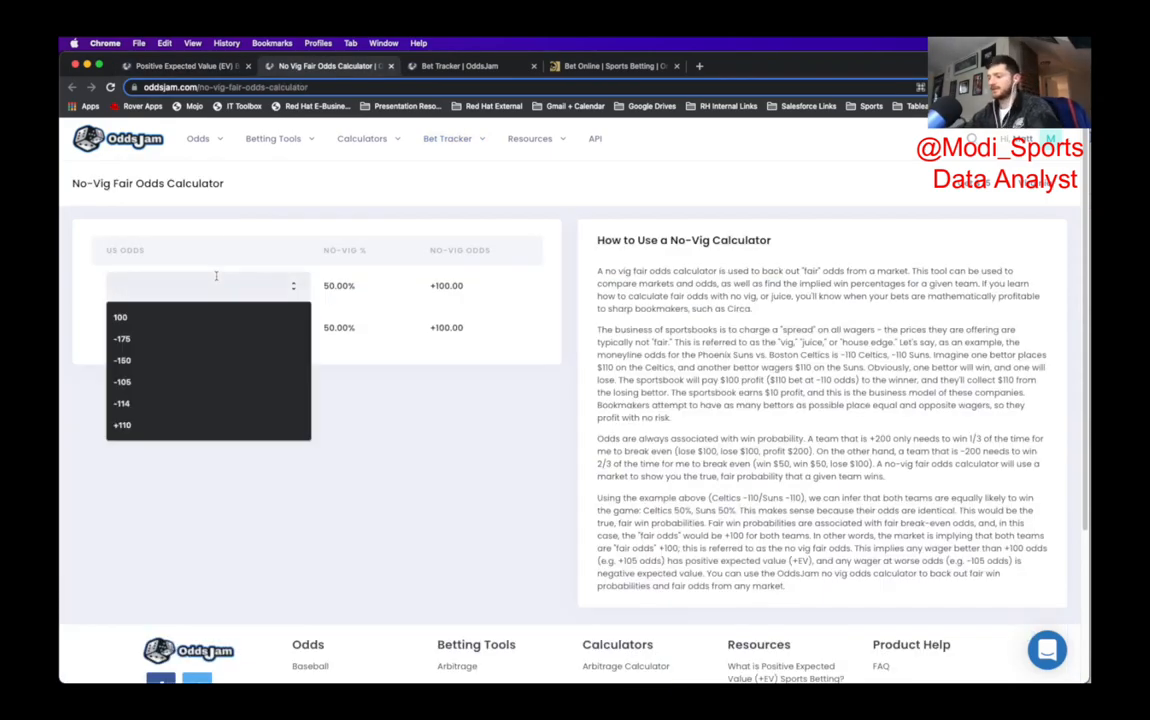
Step: Convert -127/+112 to fair odds (~54.3%/45.7%), recheck the Chargers–Giants sizing, then start a new tab
text(-127)
click(208, 328)
text(+112)
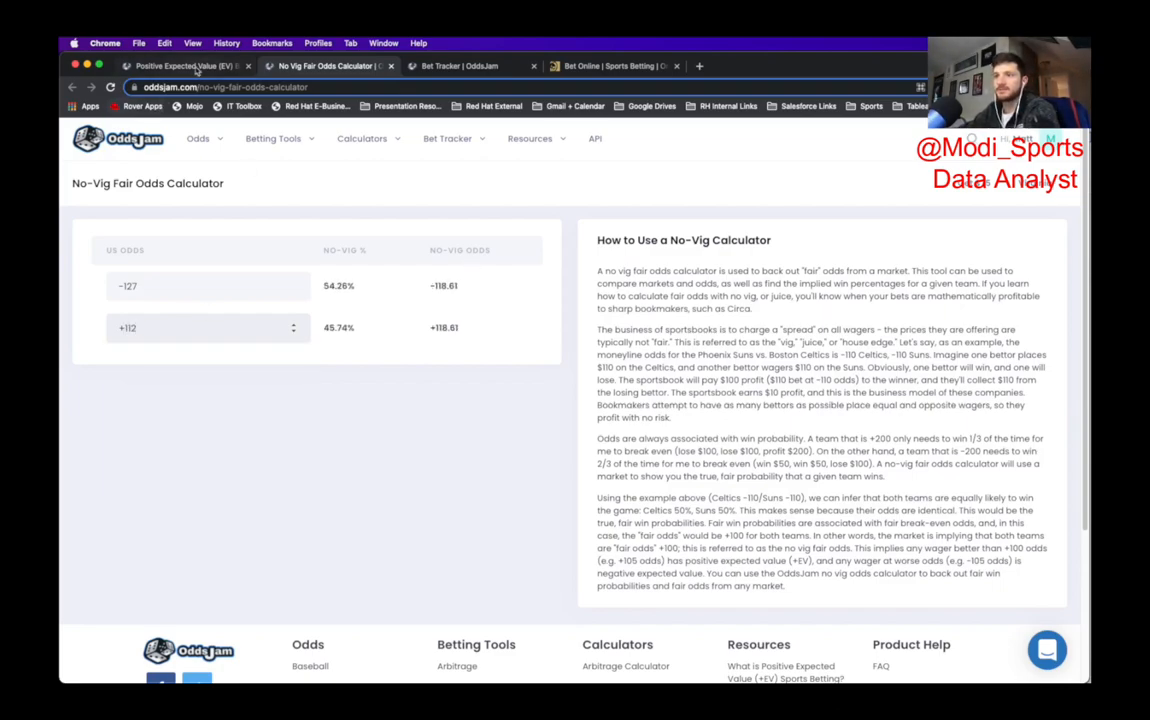
click(180, 66)
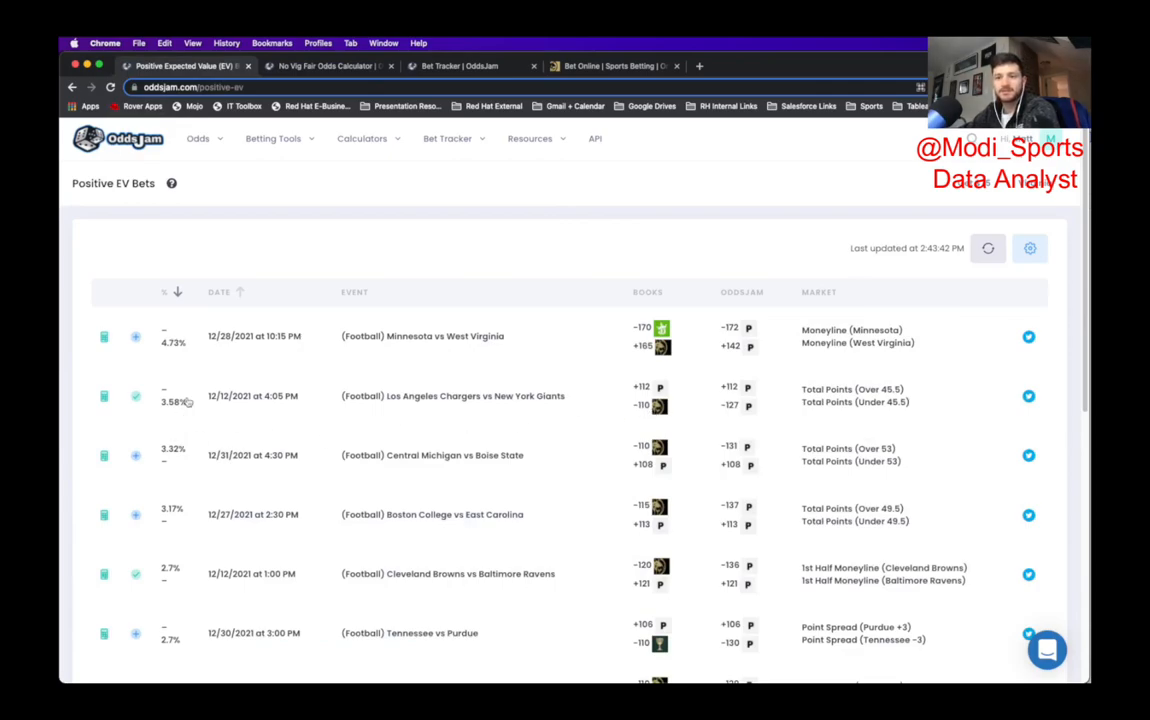
click(136, 402)
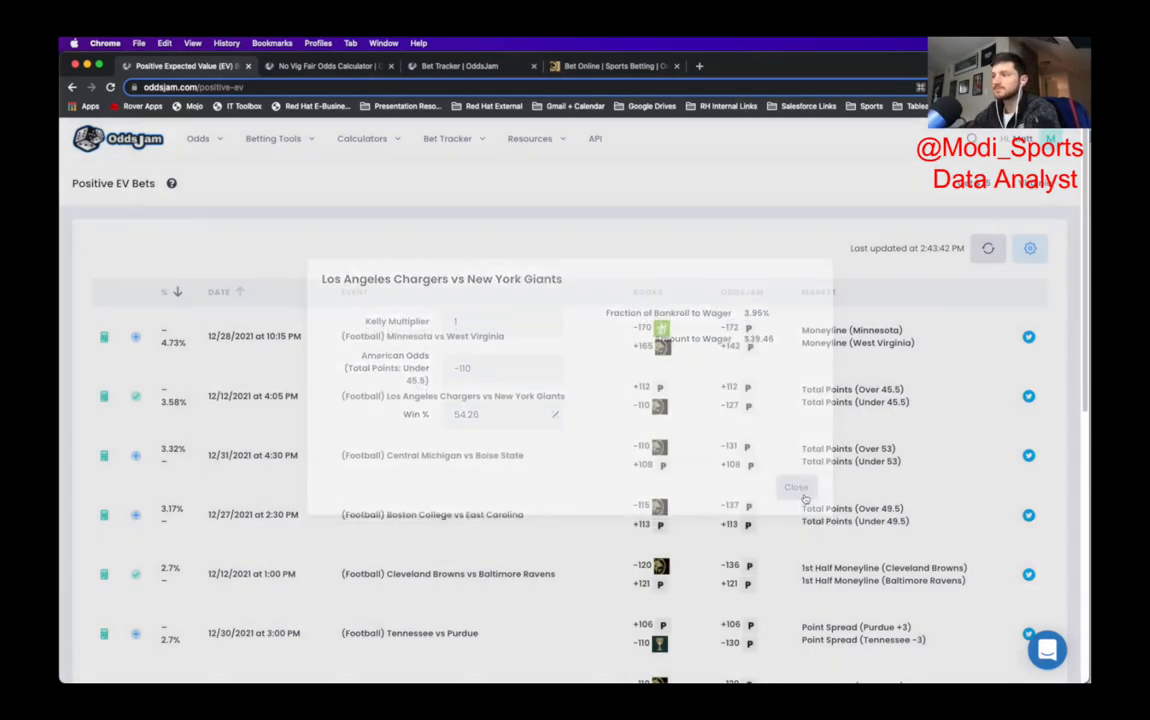
click(696, 66)
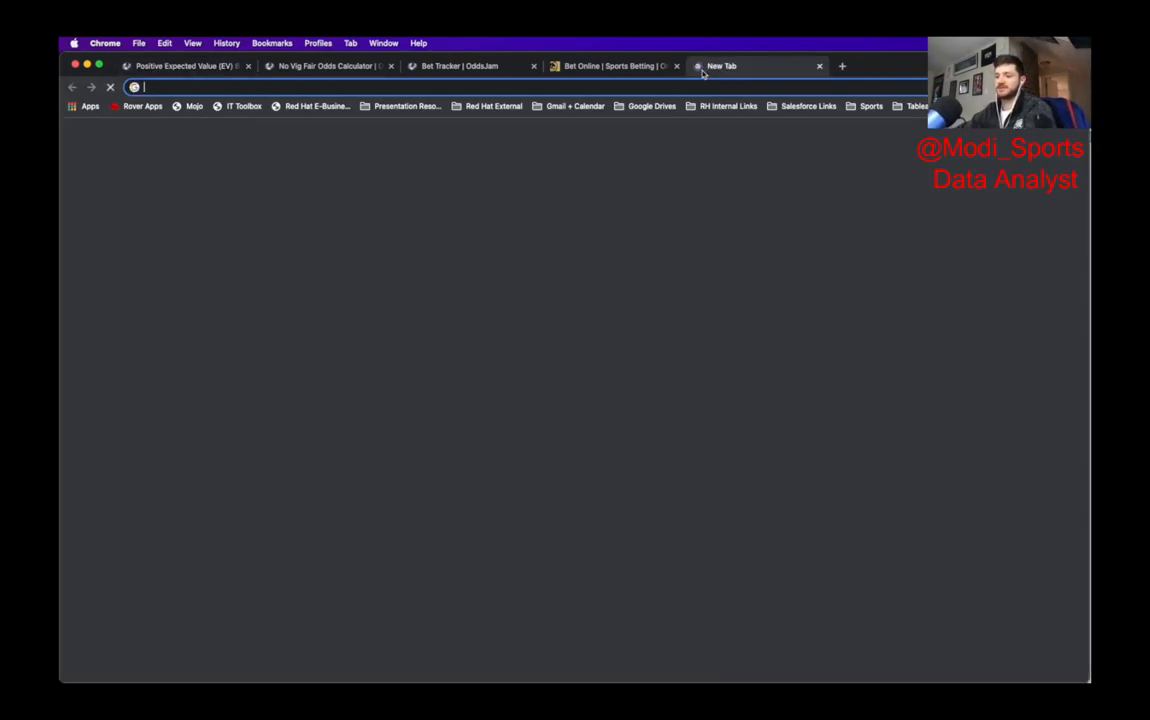
Step: Search Google for the New York Giants' season schedule and results
text(giants sc)
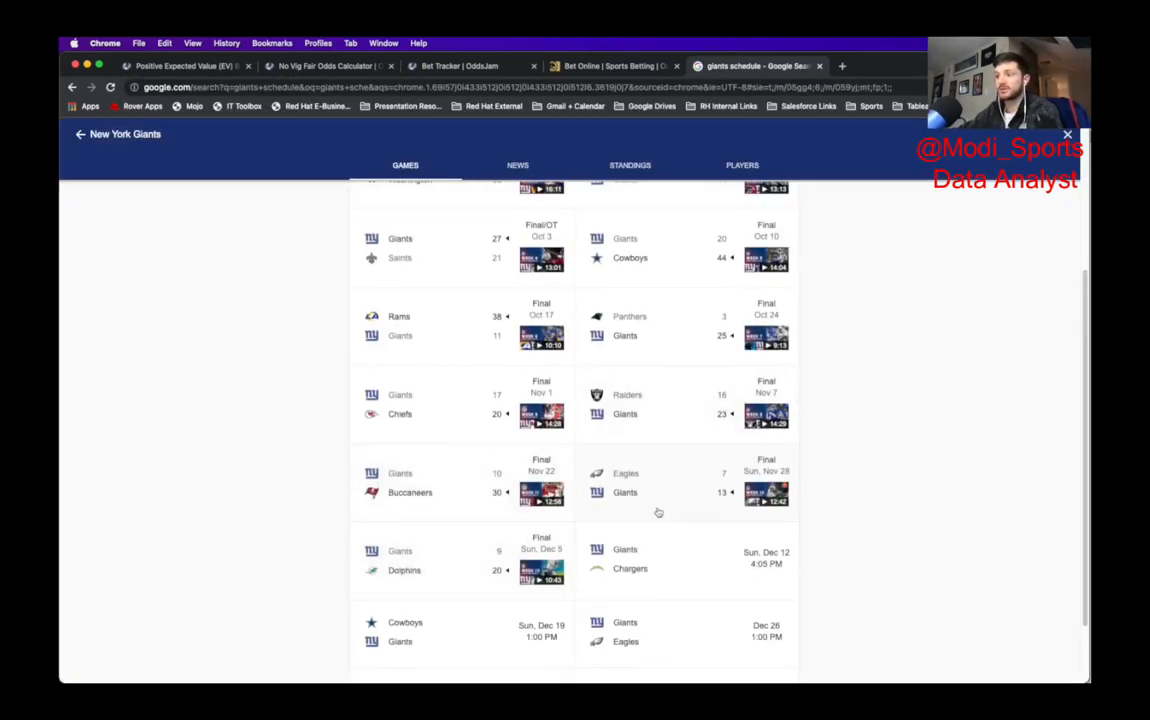
mouse_move(734, 452)
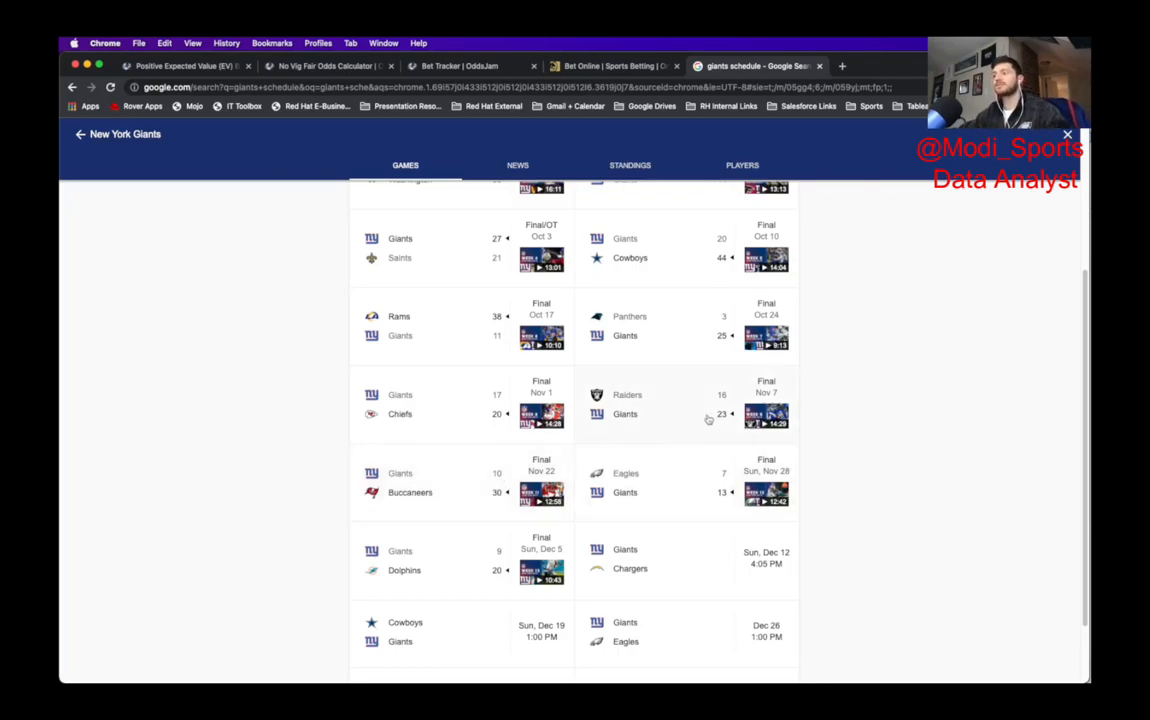
mouse_move(560, 428)
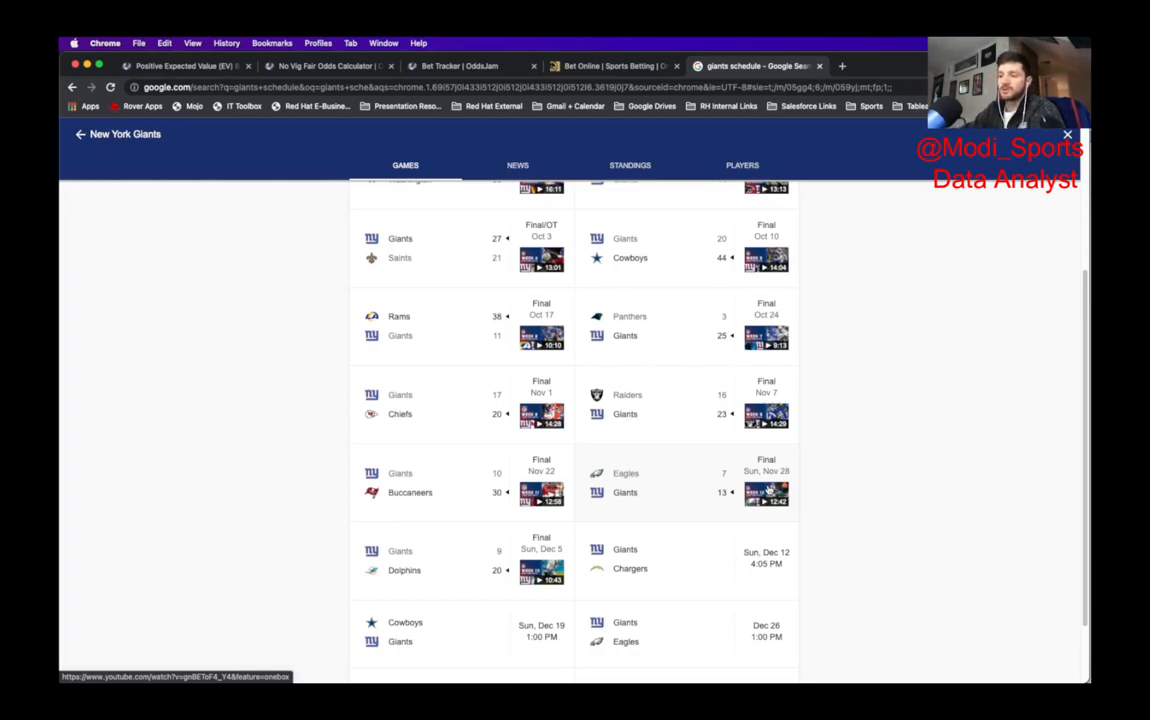
mouse_move(460, 376)
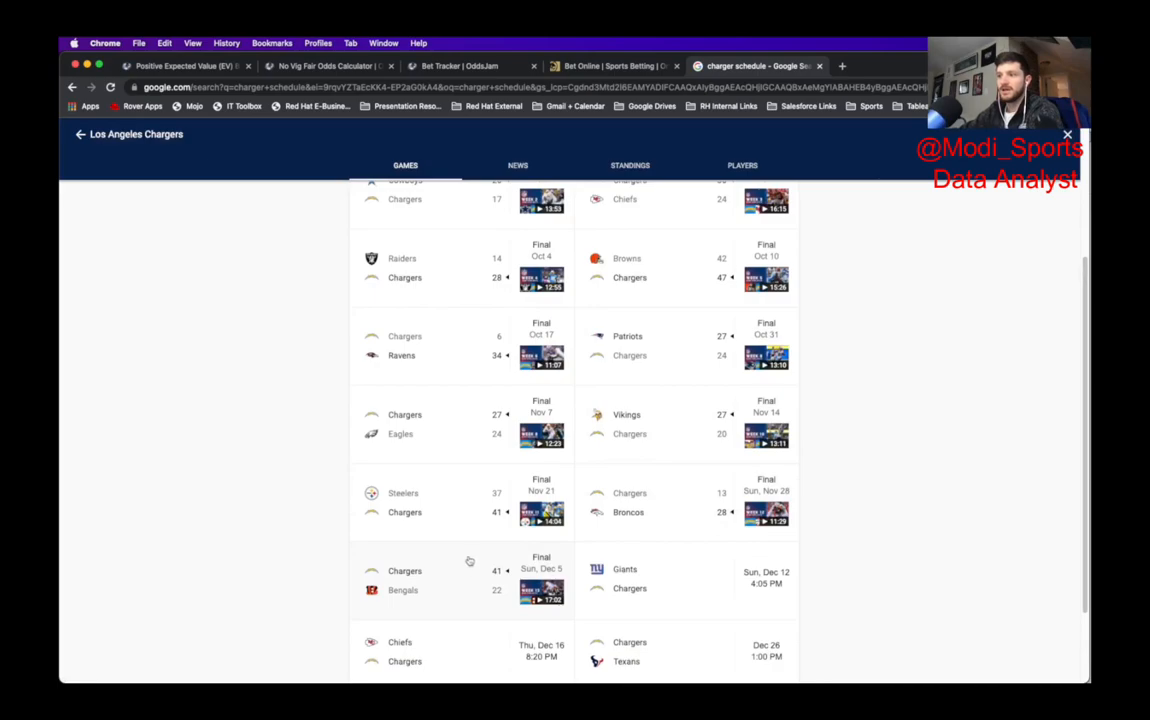
mouse_move(458, 528)
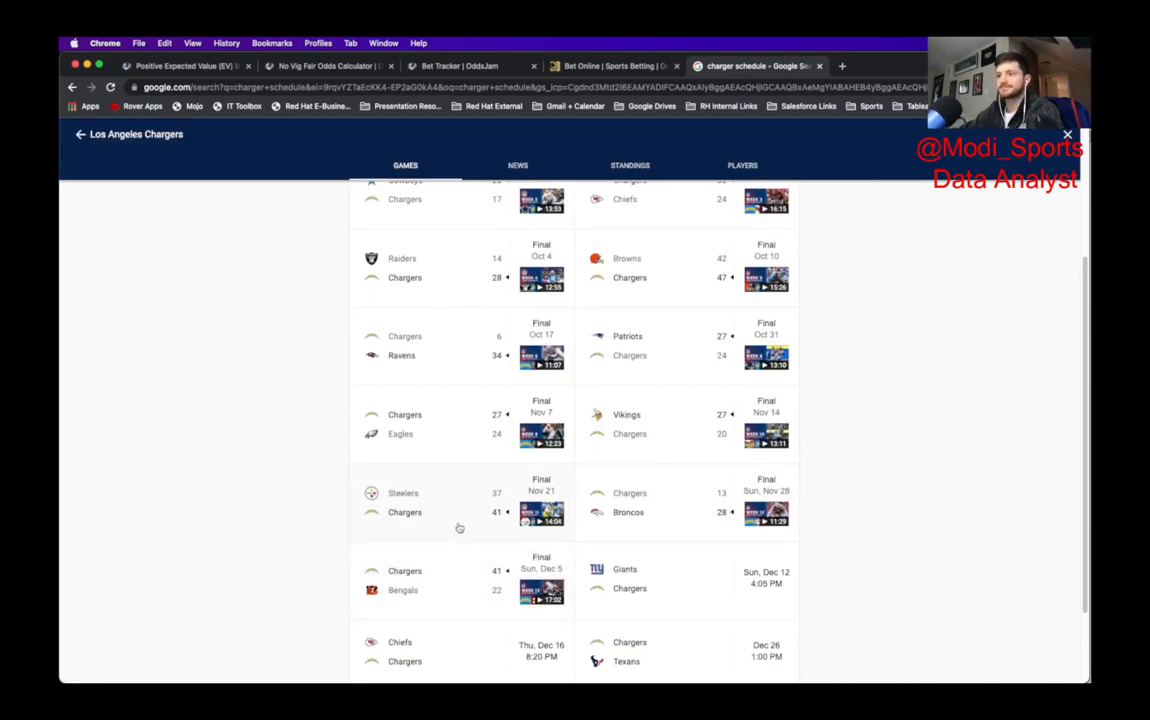
mouse_move(462, 576)
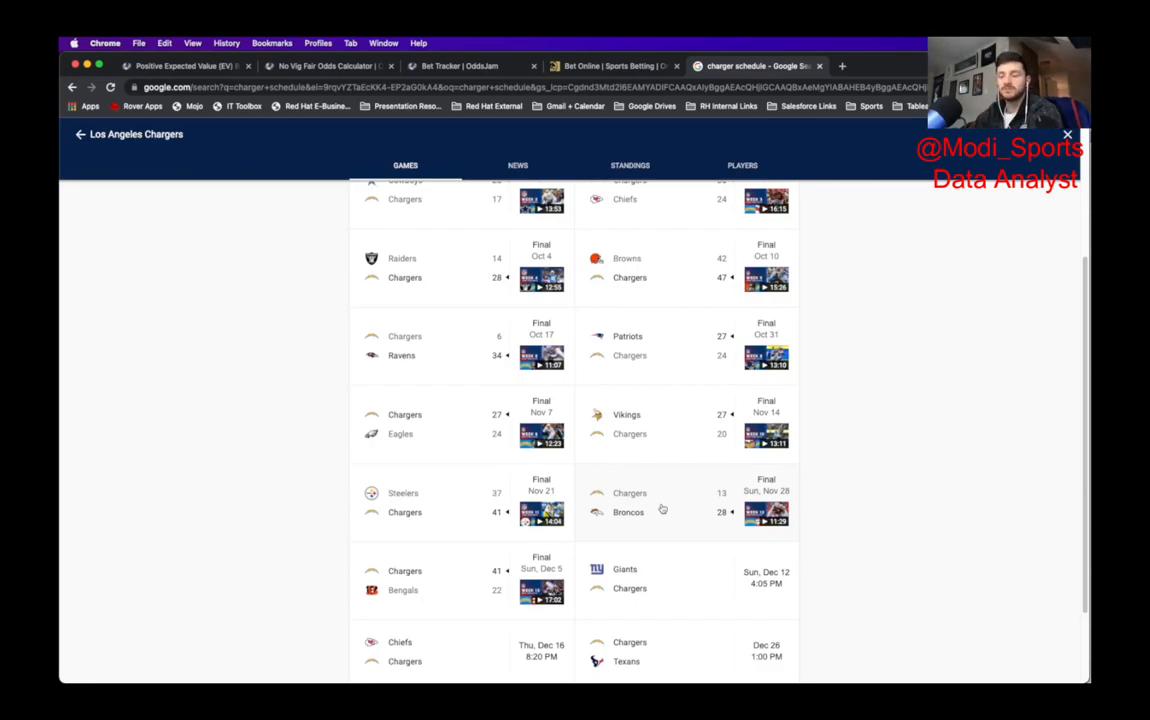
mouse_move(712, 508)
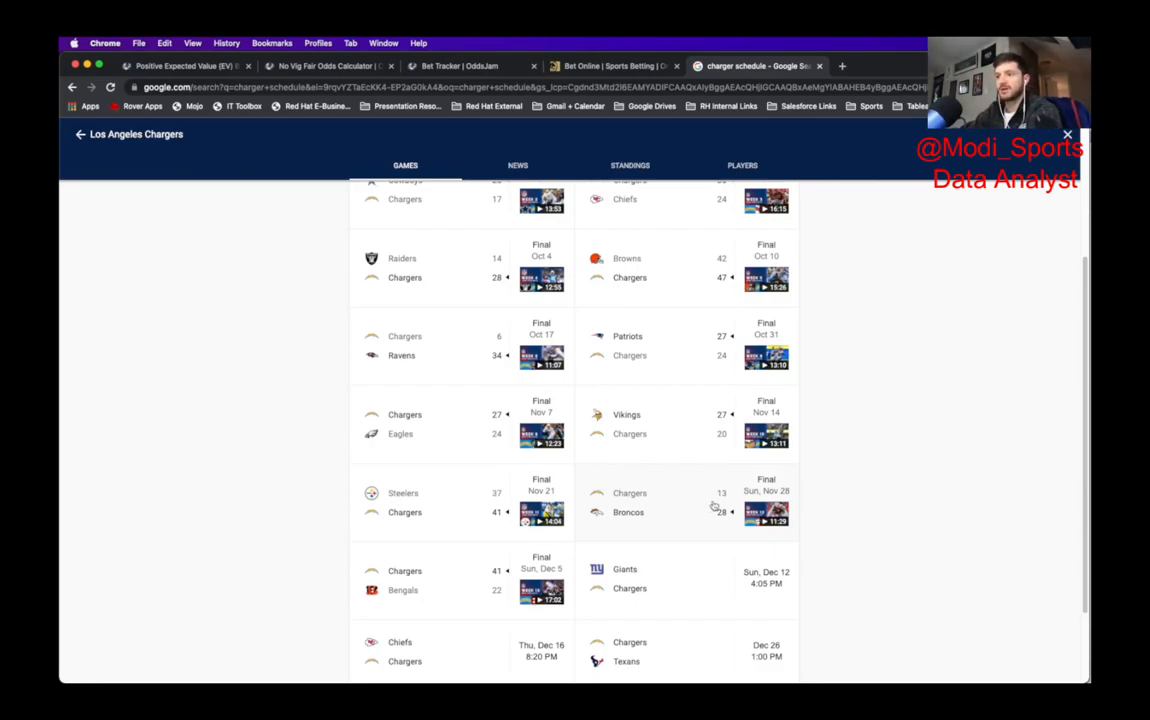
mouse_move(464, 344)
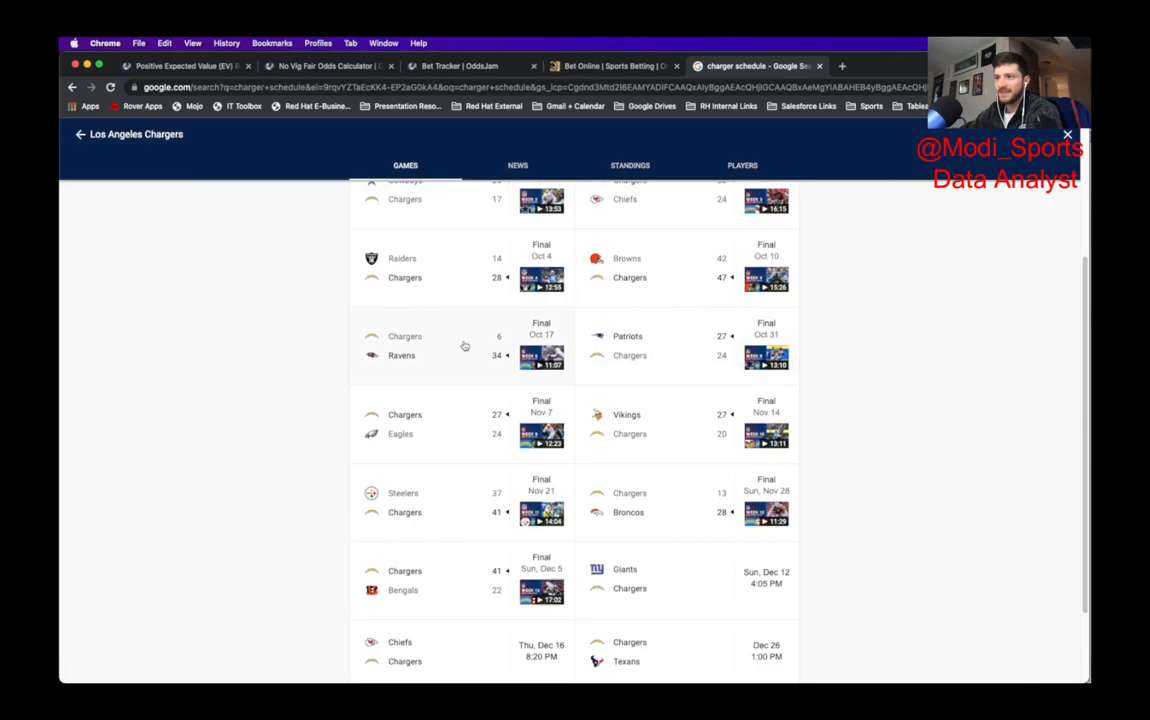
mouse_move(586, 380)
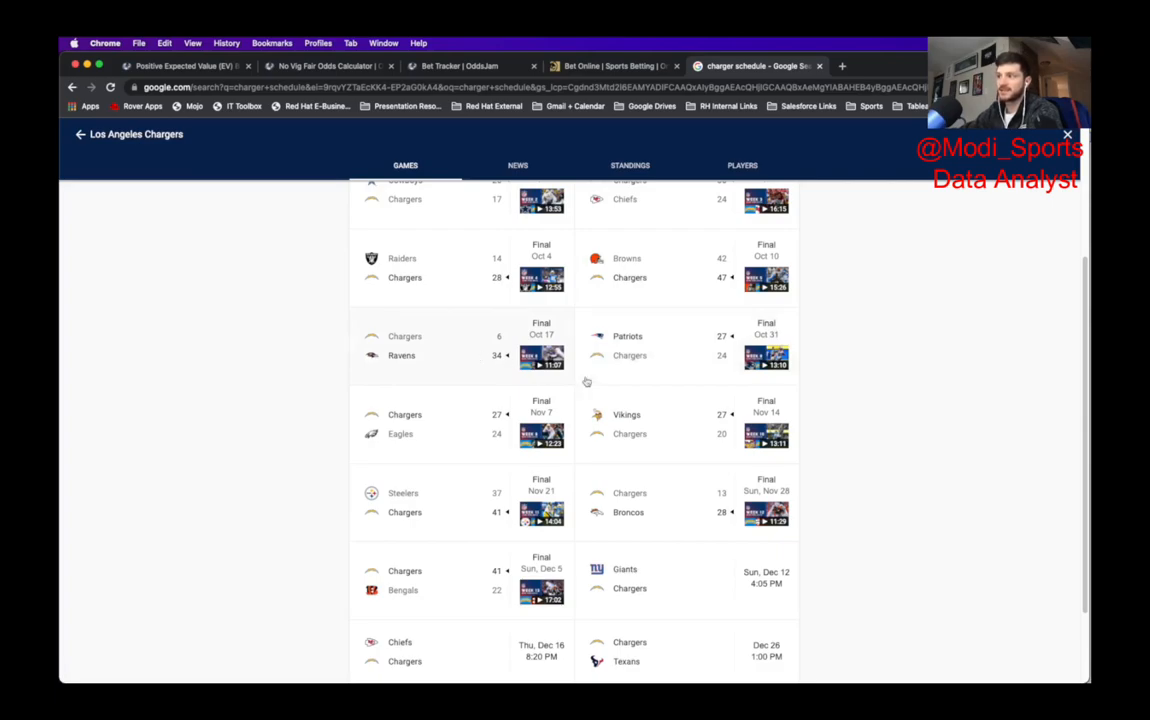
mouse_move(674, 374)
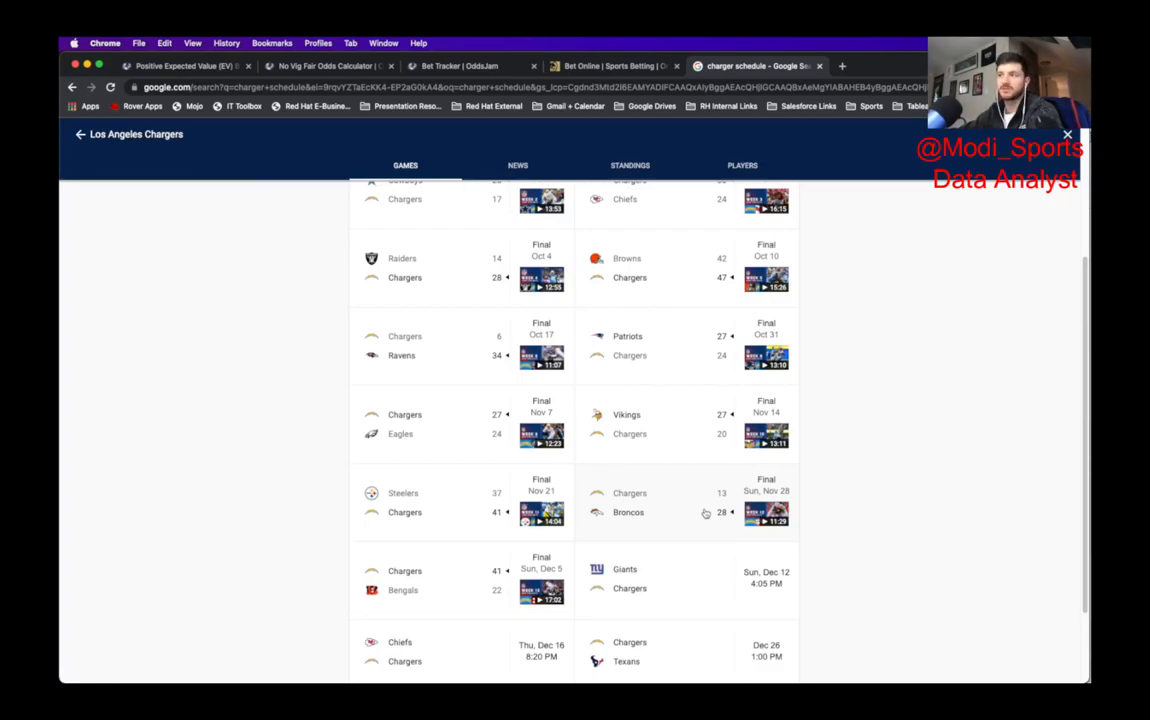
mouse_move(740, 148)
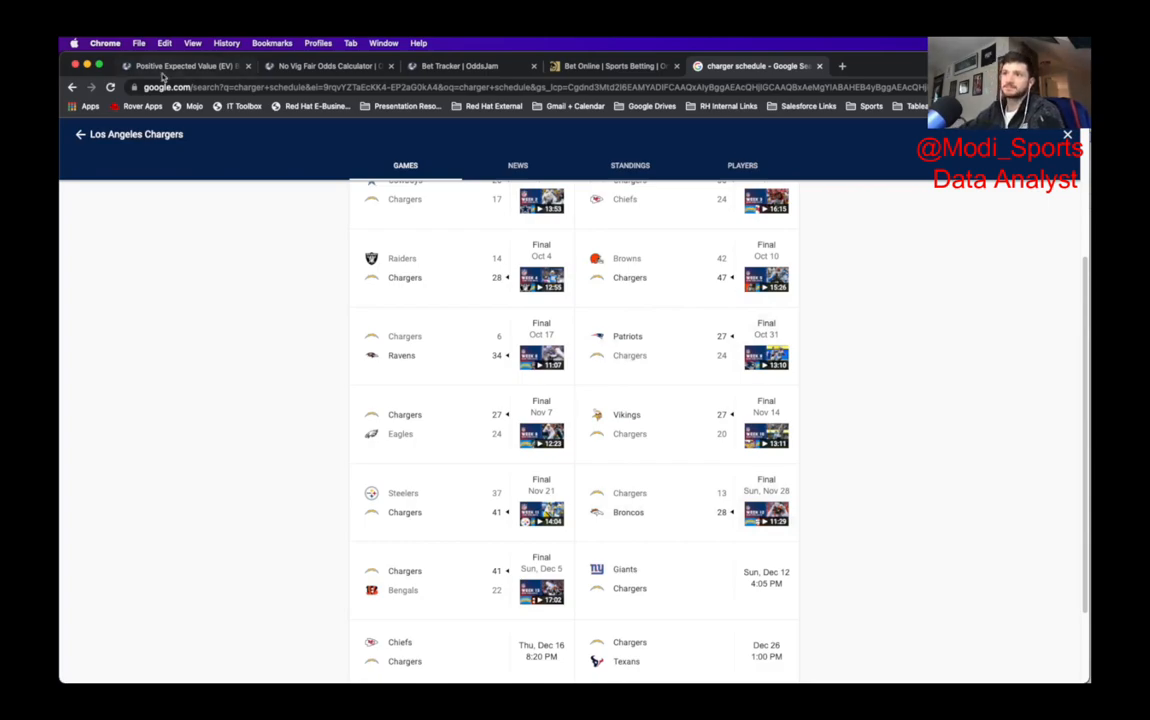
Step: Return to OddsJam's Positive EV Bets list after reviewing the Chargers schedule
click(180, 66)
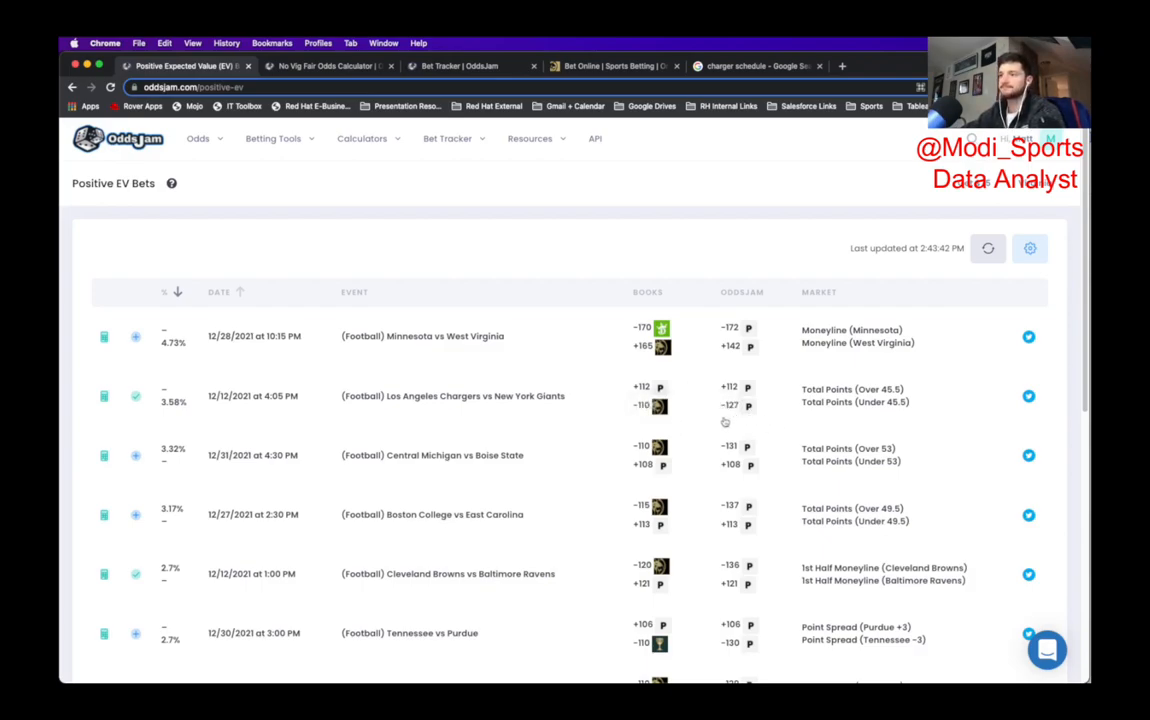
Step: Bring up the BetMGM Giants vs Chargers game page with its lines and totals
click(608, 66)
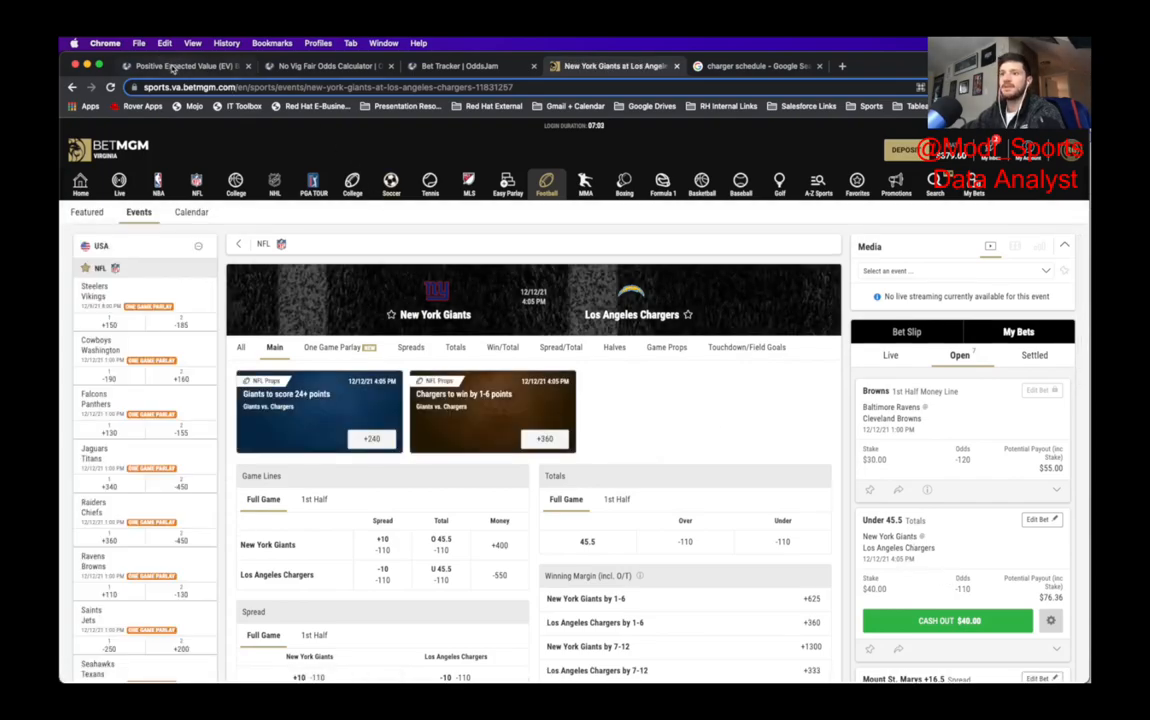
click(760, 66)
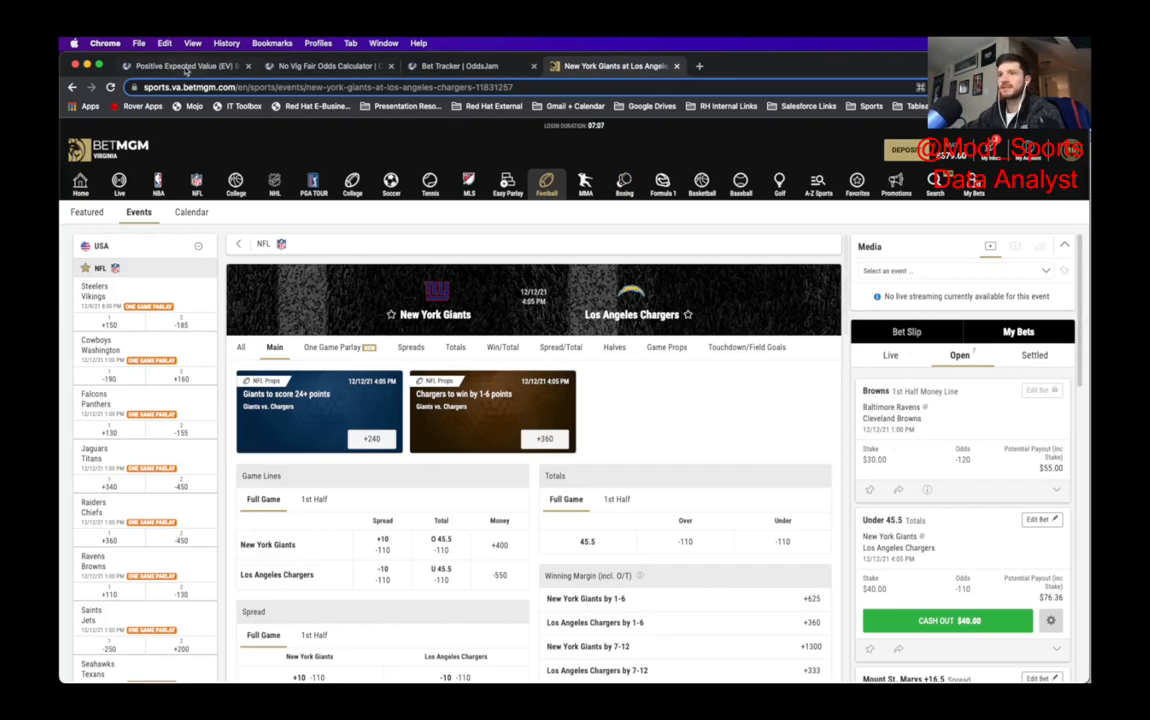
Step: Check the Kelly stake for the Browns–Ravens first-half moneyline, then move to the no-vig calculator
click(196, 68)
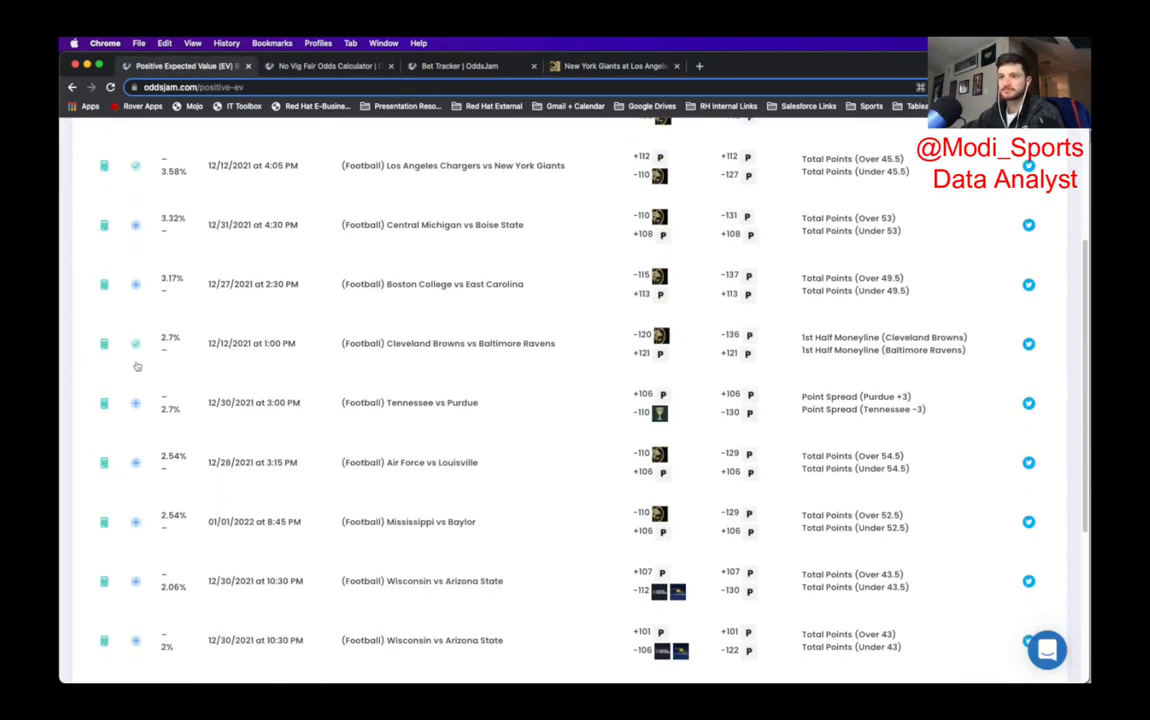
click(134, 344)
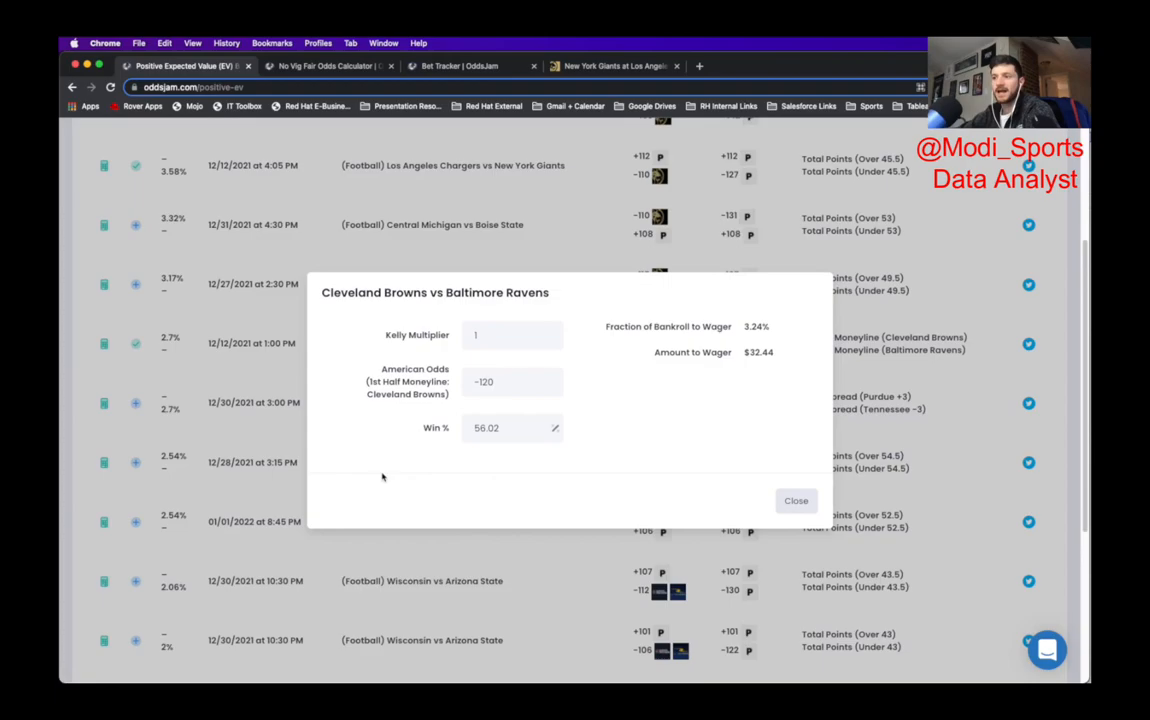
mouse_move(540, 552)
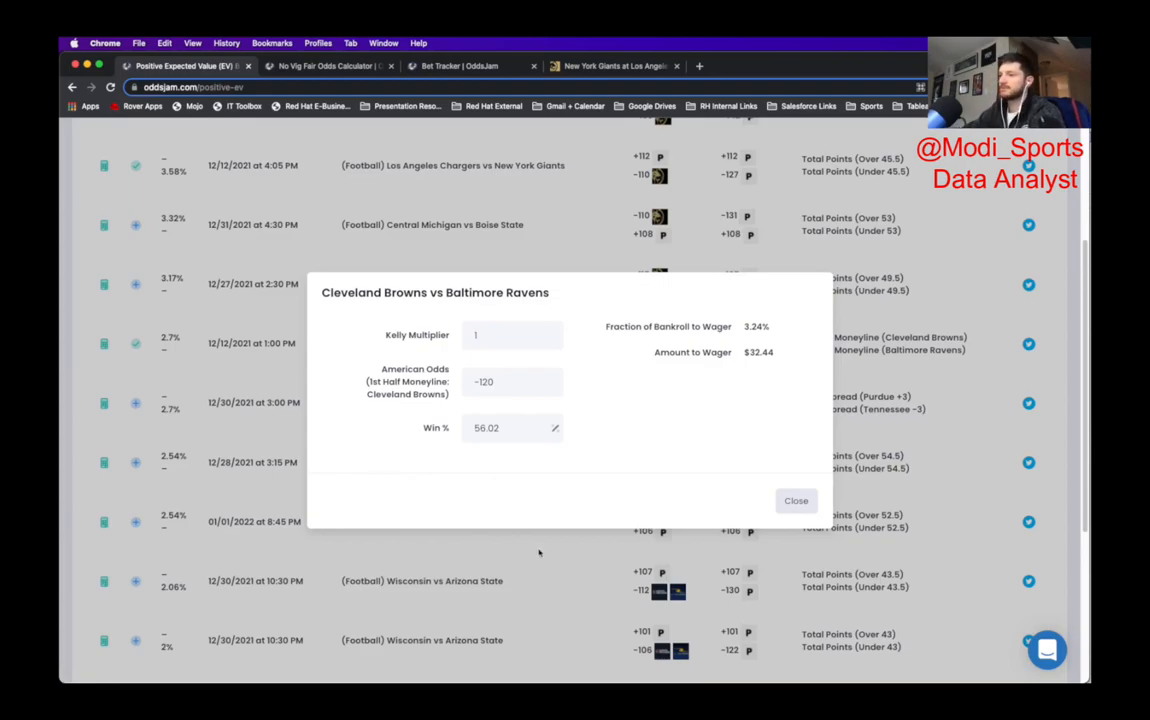
click(796, 500)
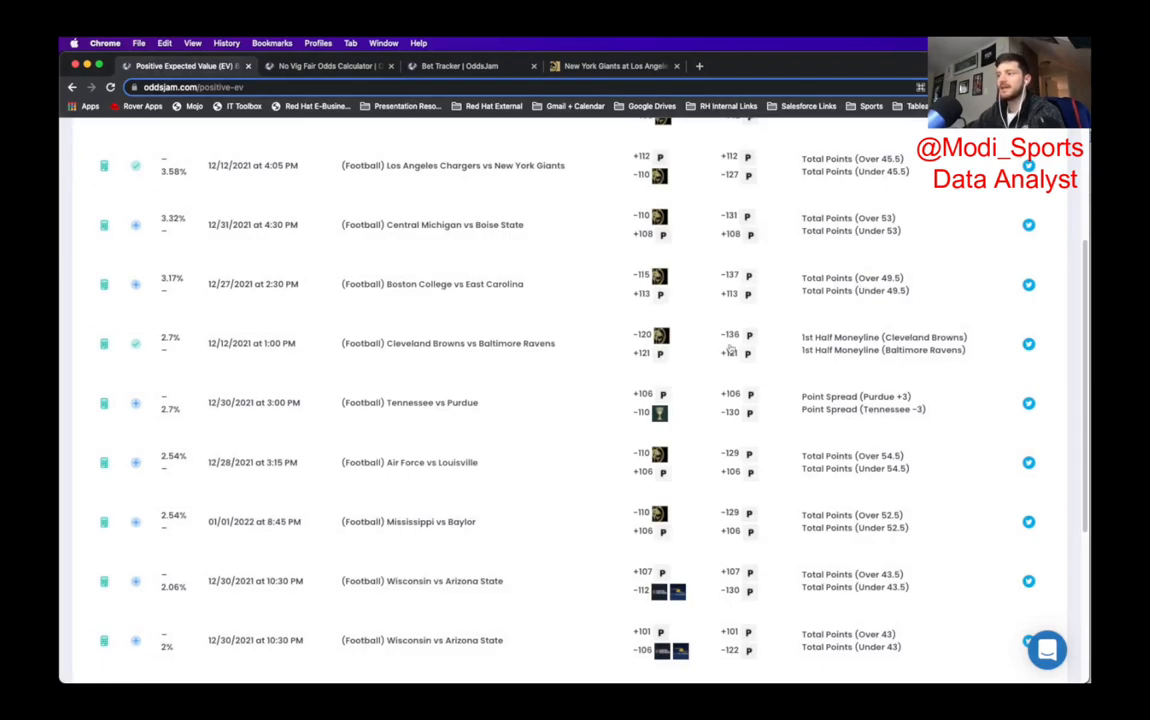
mouse_move(732, 356)
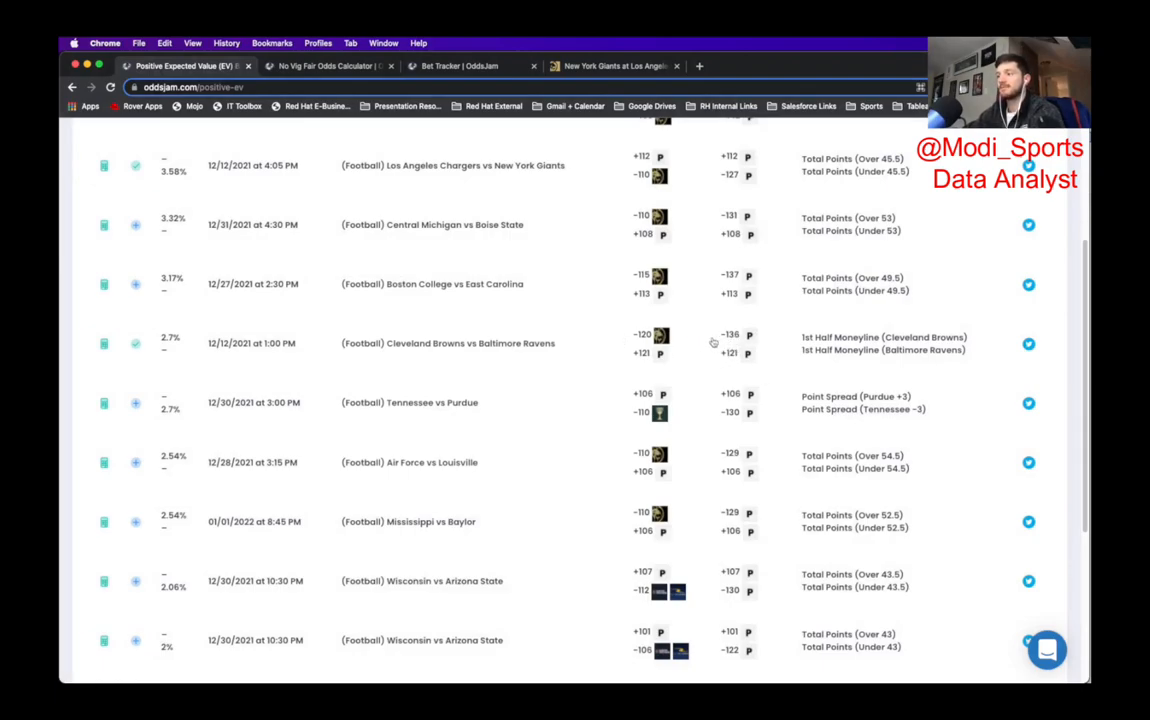
click(330, 68)
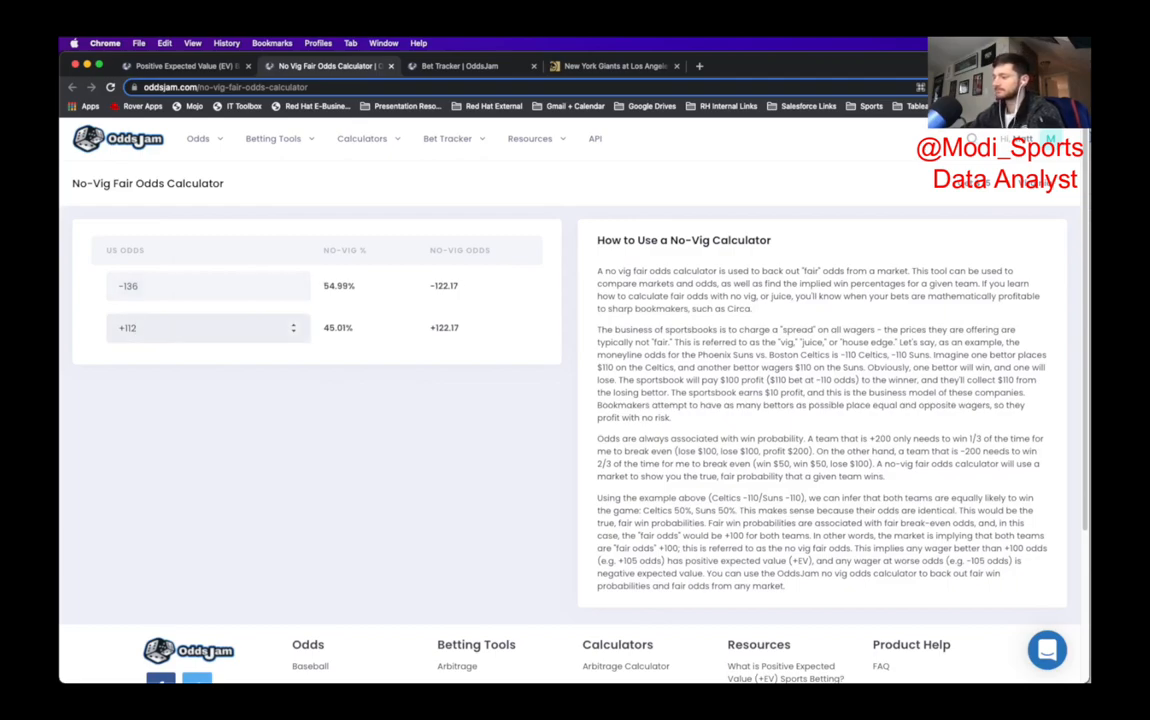
Step: Enter the odds pair for the -136 Browns line to get no-vig fair win percentages
text(121)
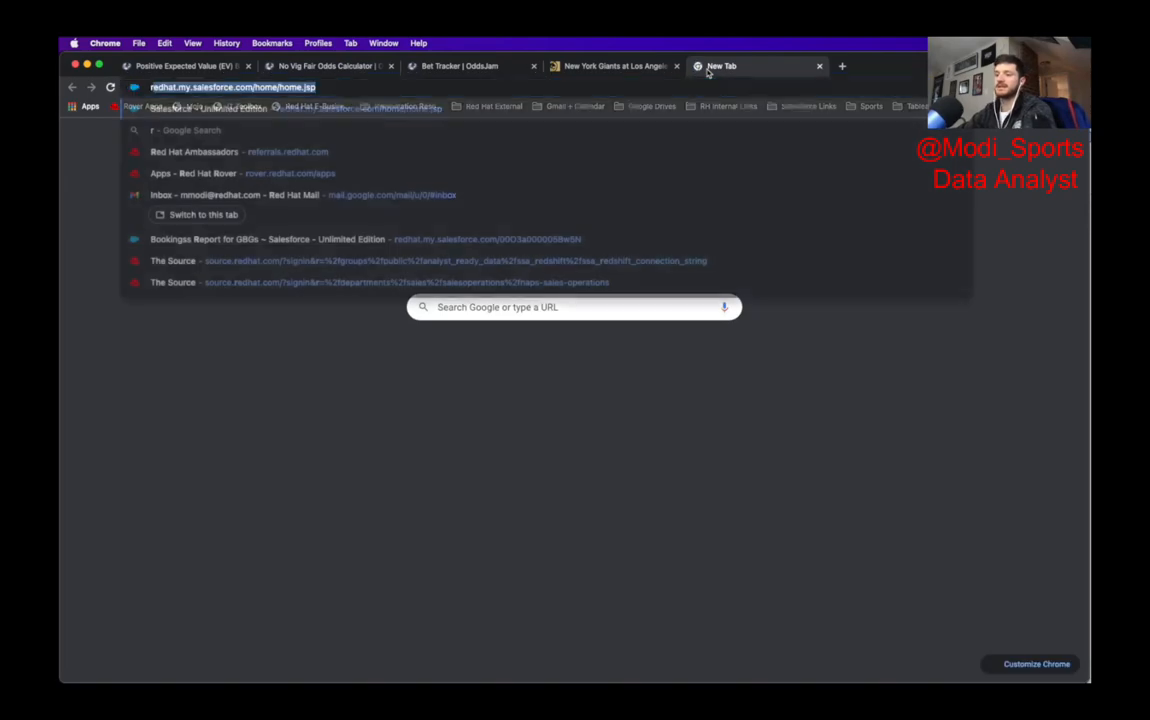
Step: Search the Ravens schedule, view the Browns–Ravens 10-16 box score, and browse the full season results
text(raven)
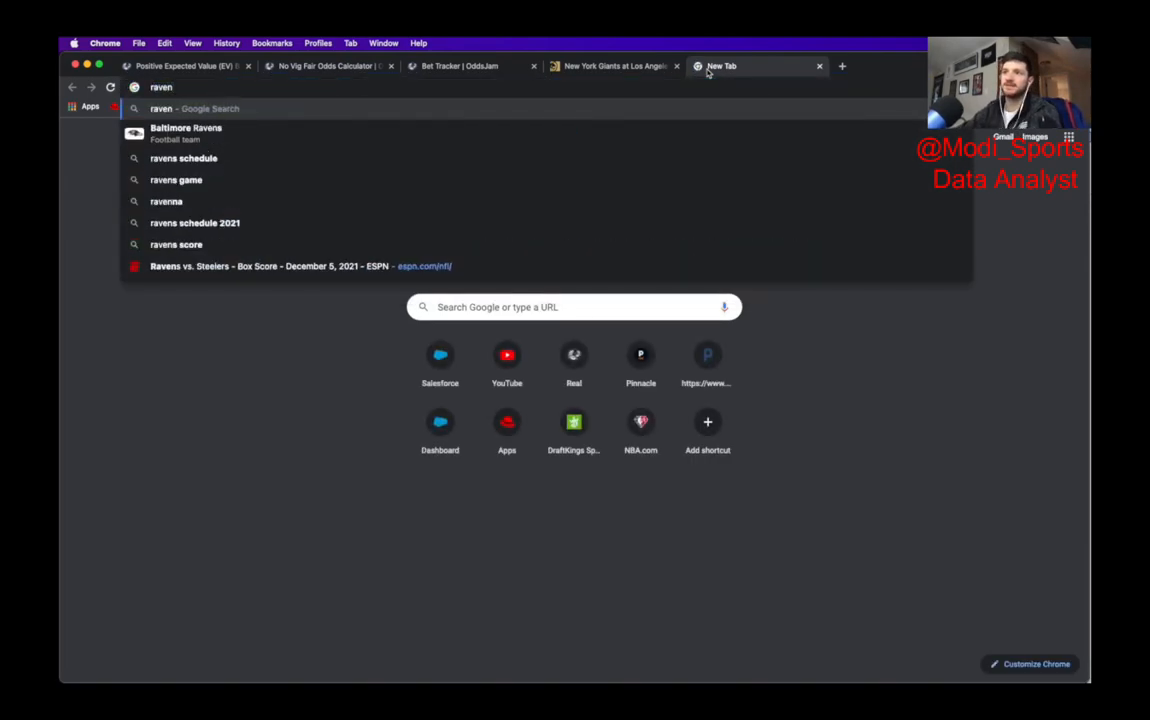
click(184, 158)
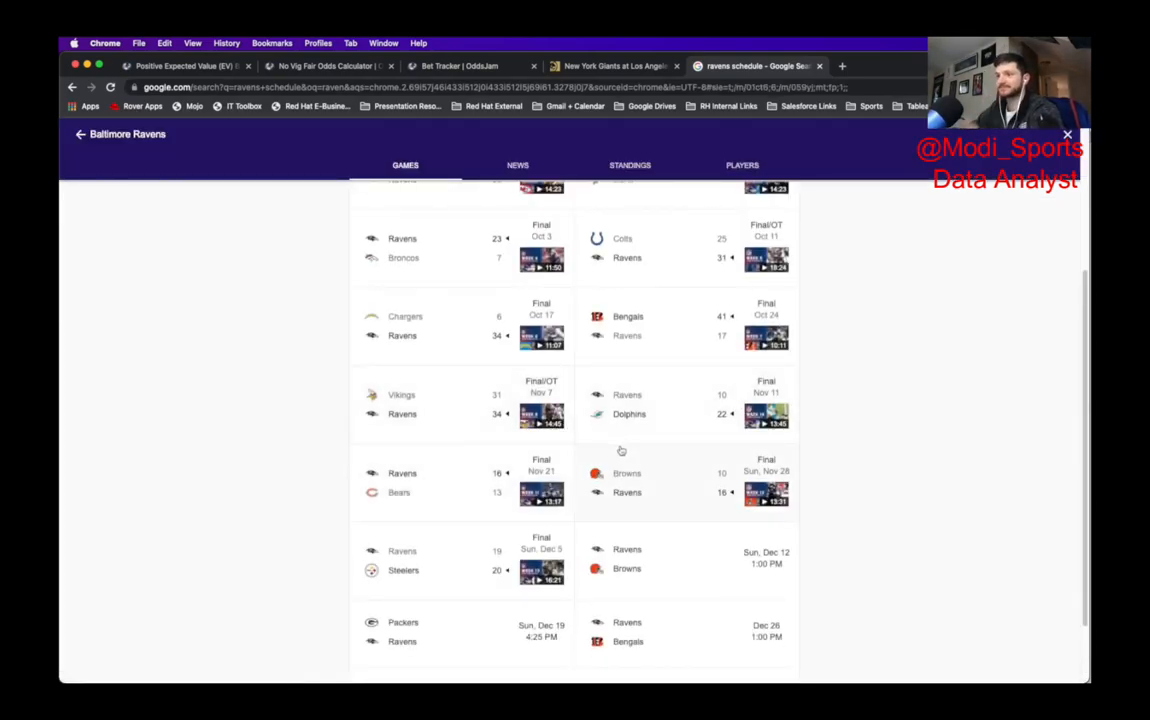
mouse_move(472, 508)
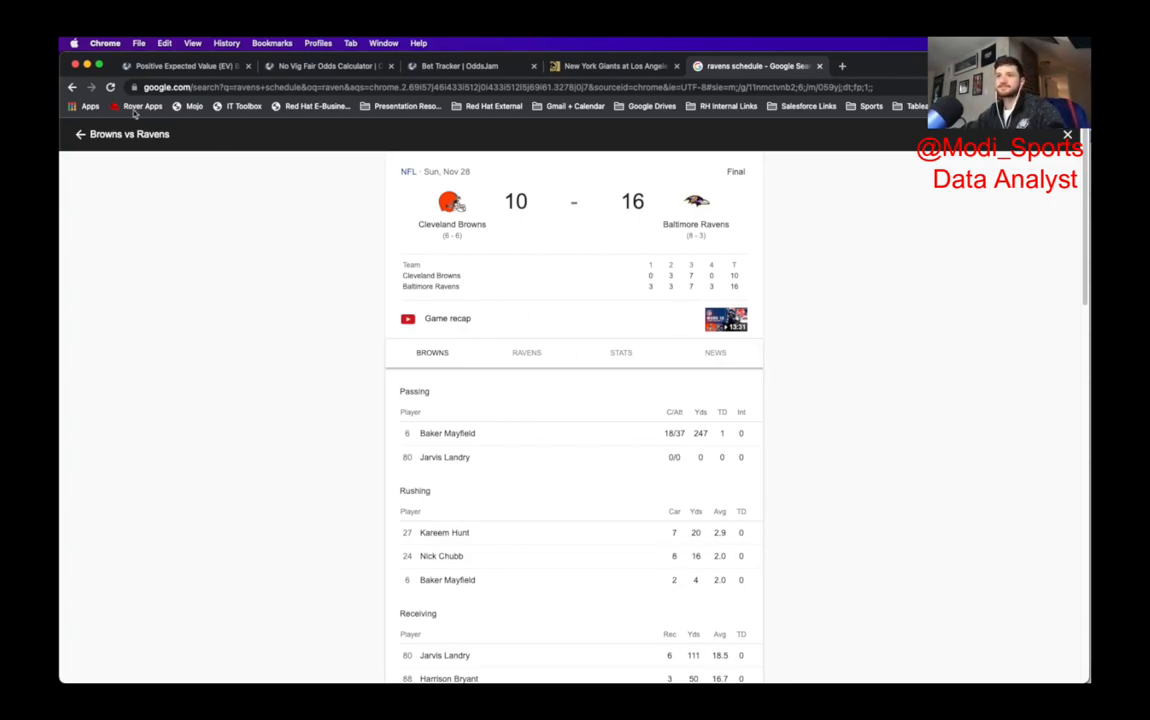
click(68, 86)
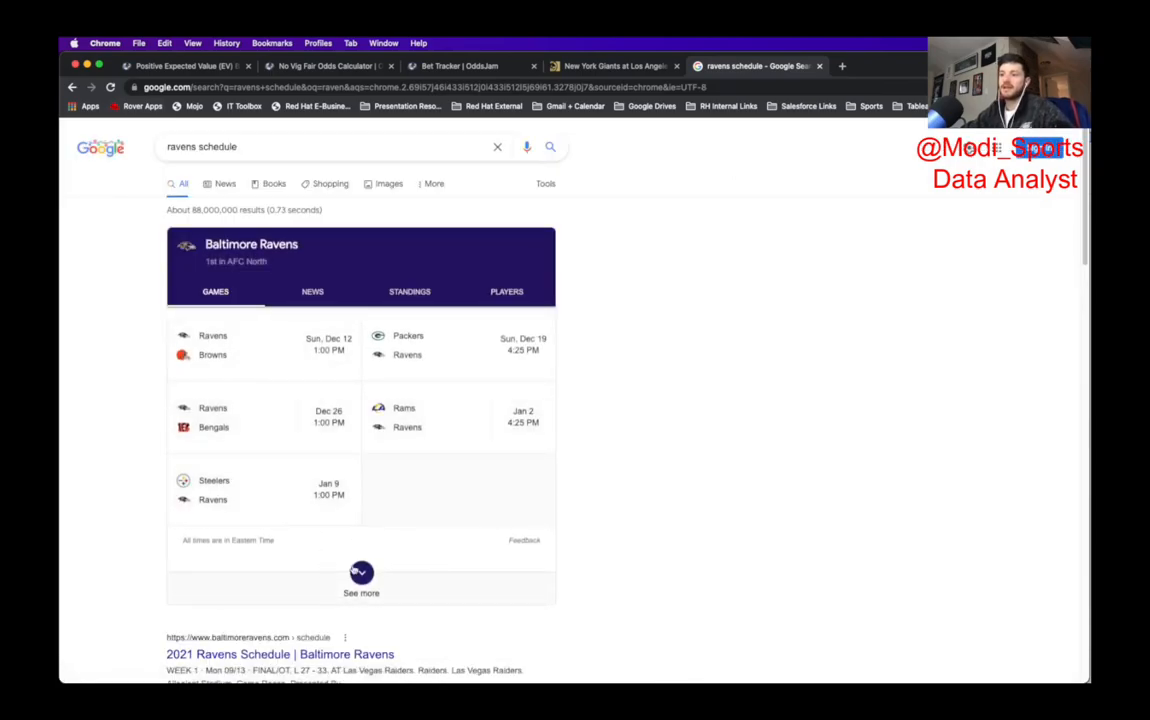
click(360, 576)
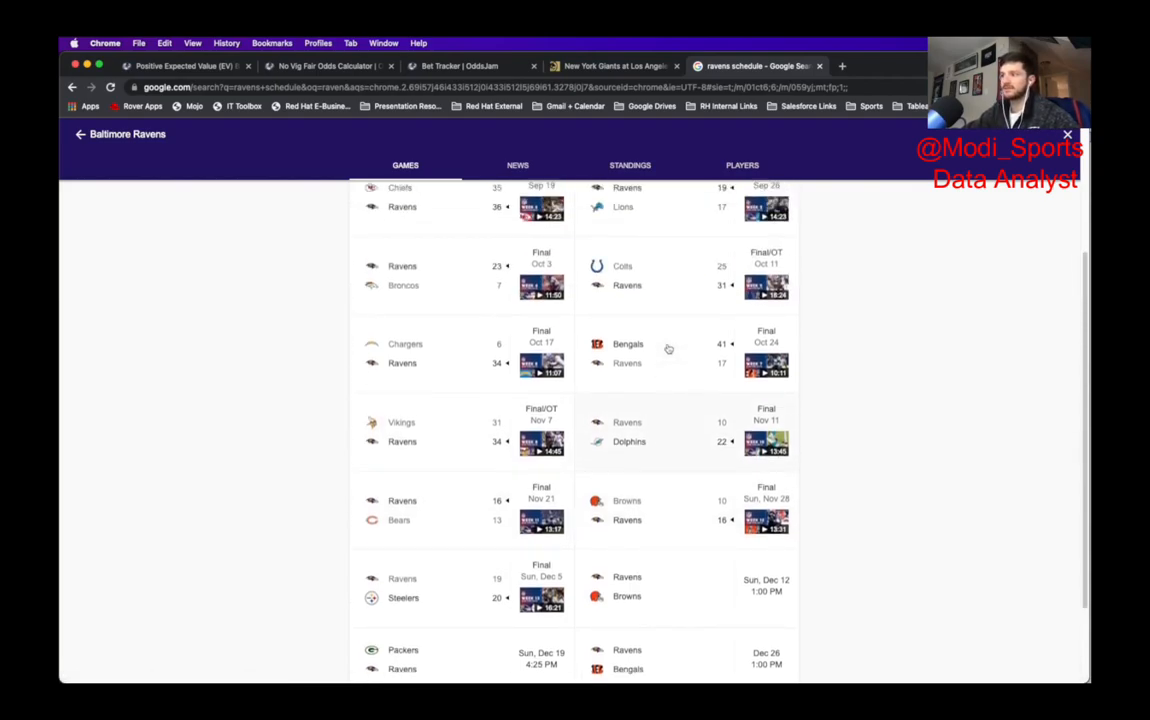
scroll(up, 3)
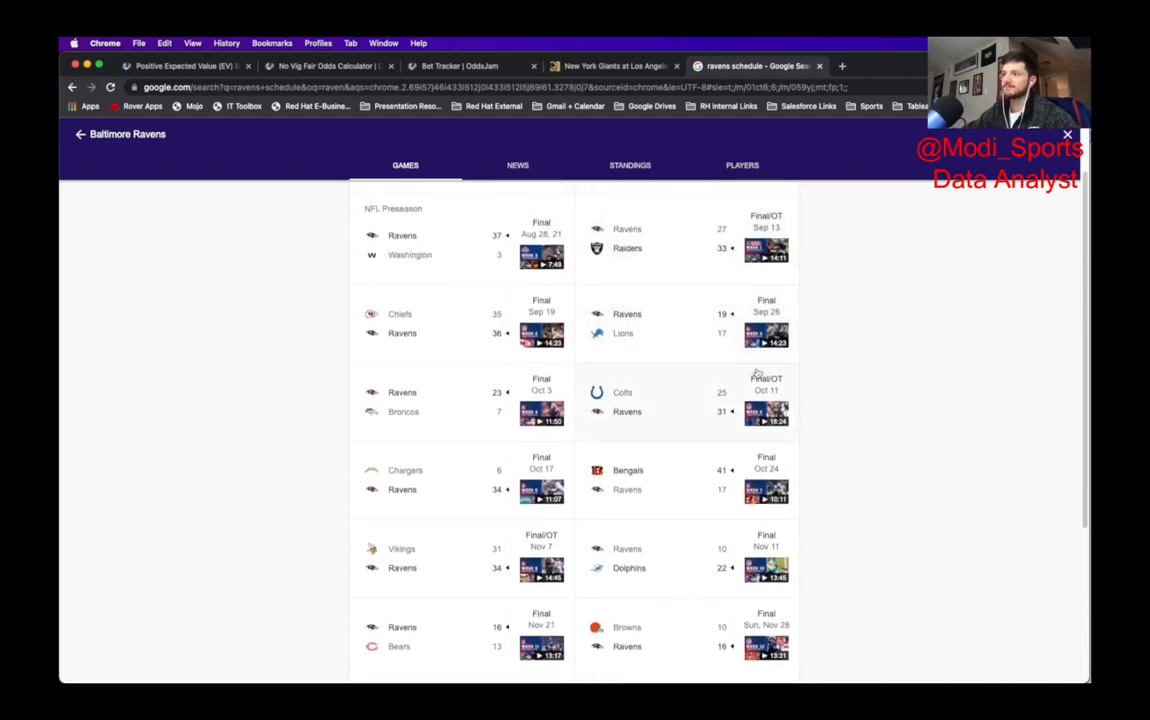
mouse_move(388, 336)
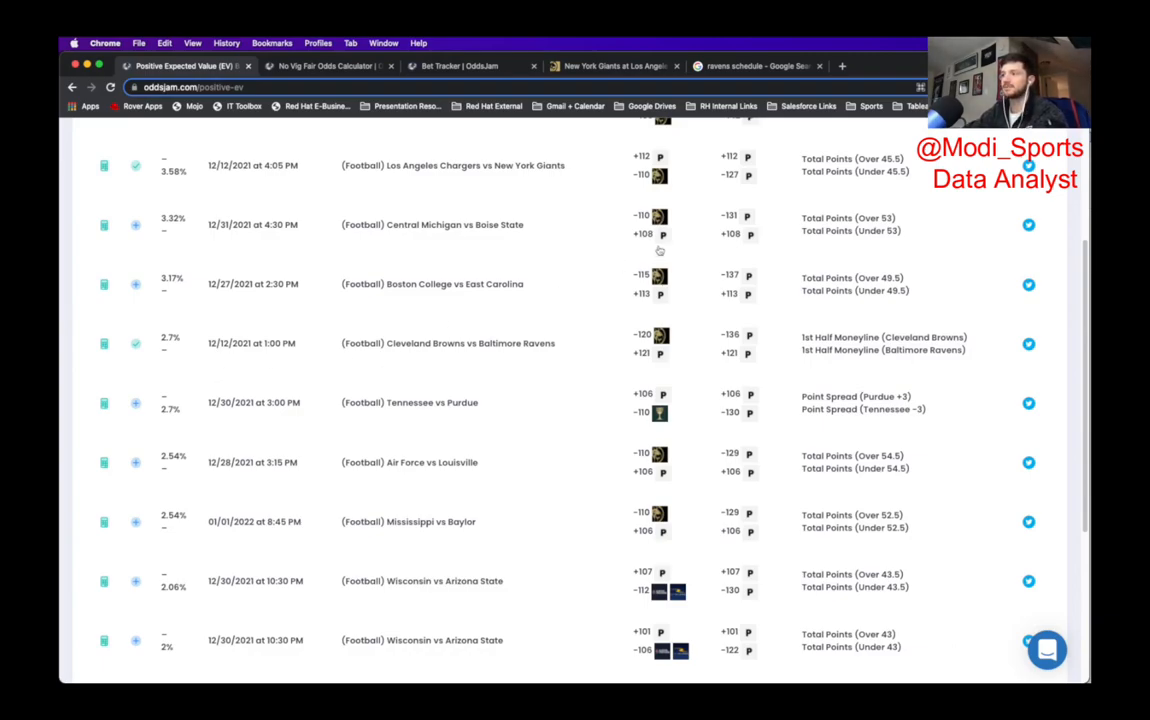
mouse_move(816, 356)
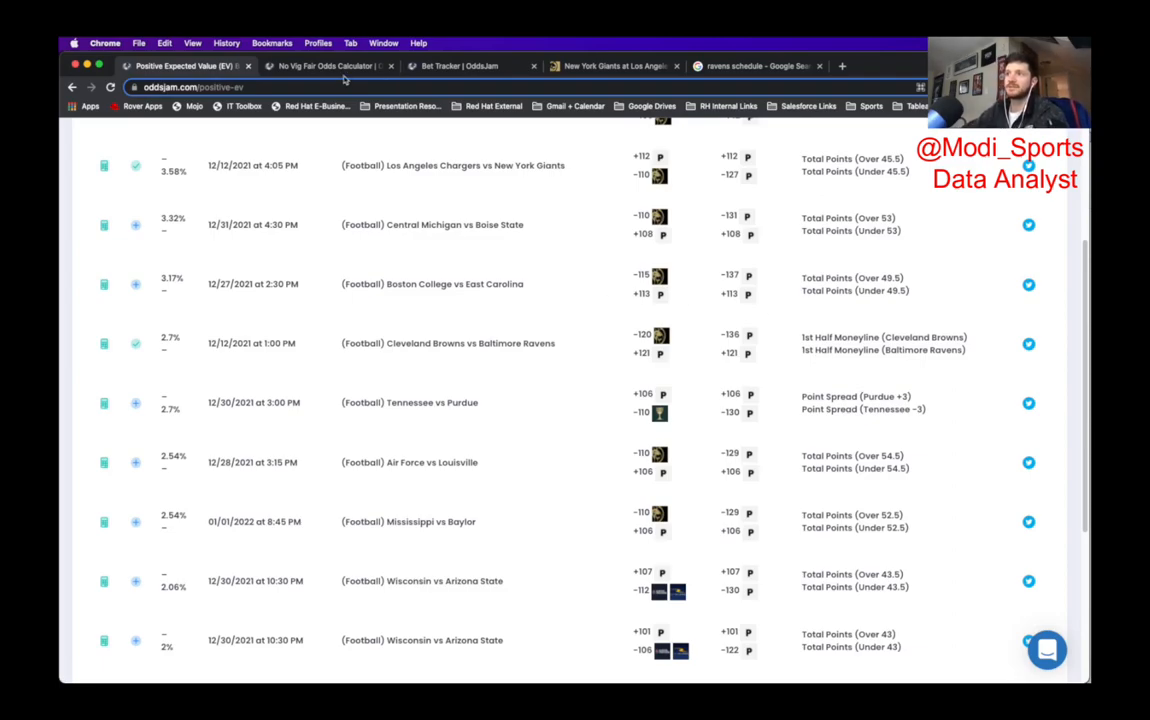
Step: Recheck the no-vig calculation, then scroll the Positive EV list to the Chargers–Giants Under 45.5 row
click(336, 66)
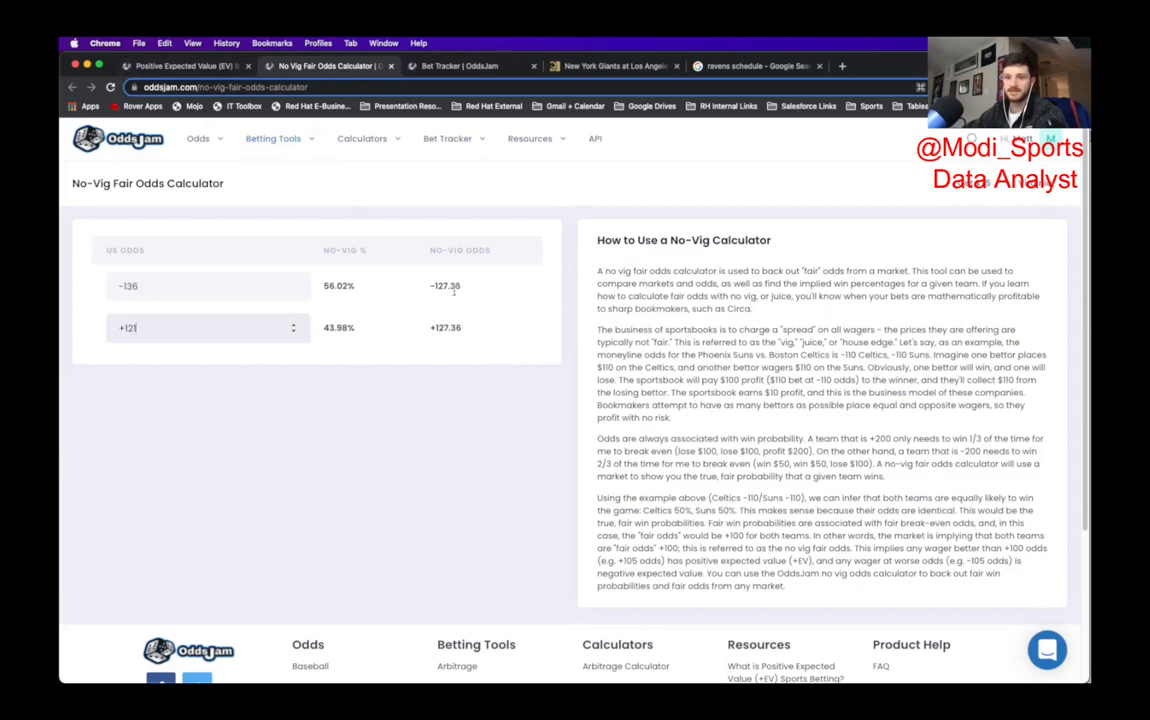
click(180, 72)
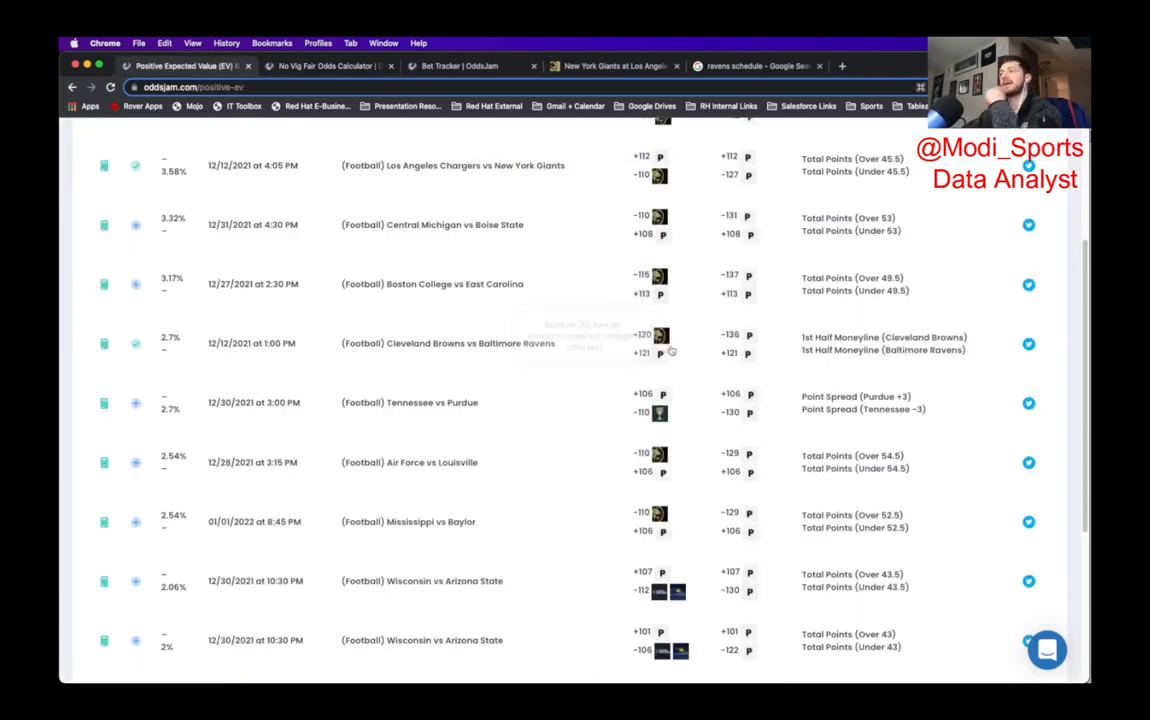
scroll(up, 3)
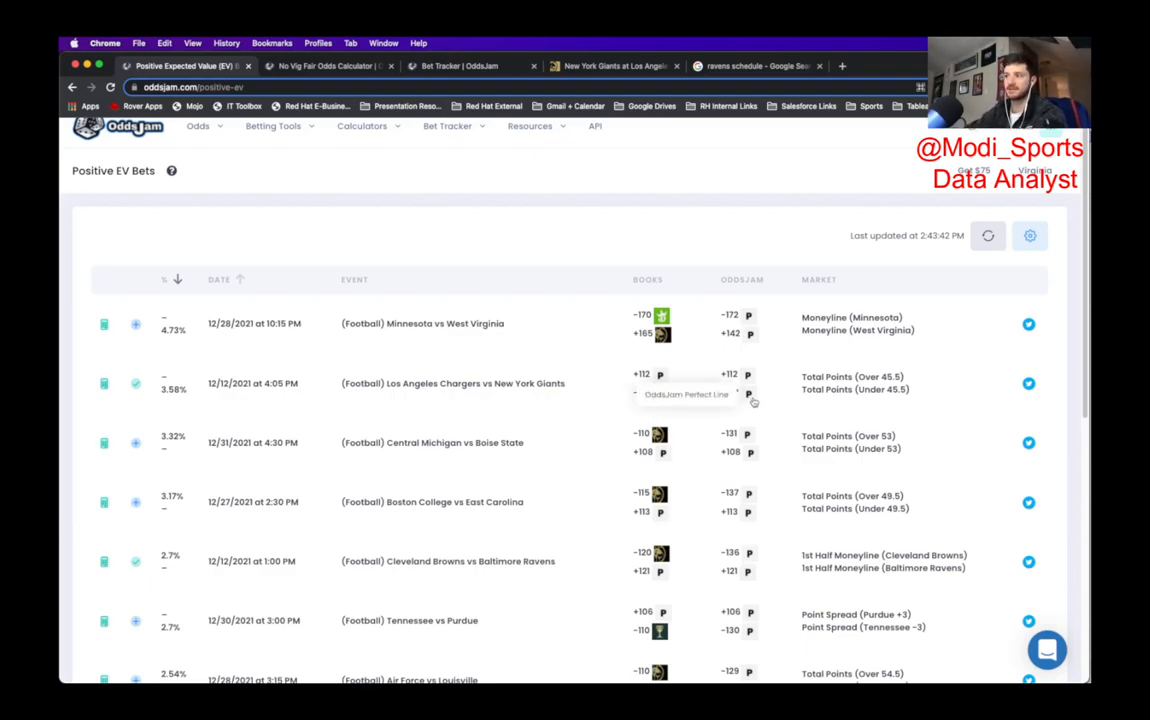
mouse_move(234, 166)
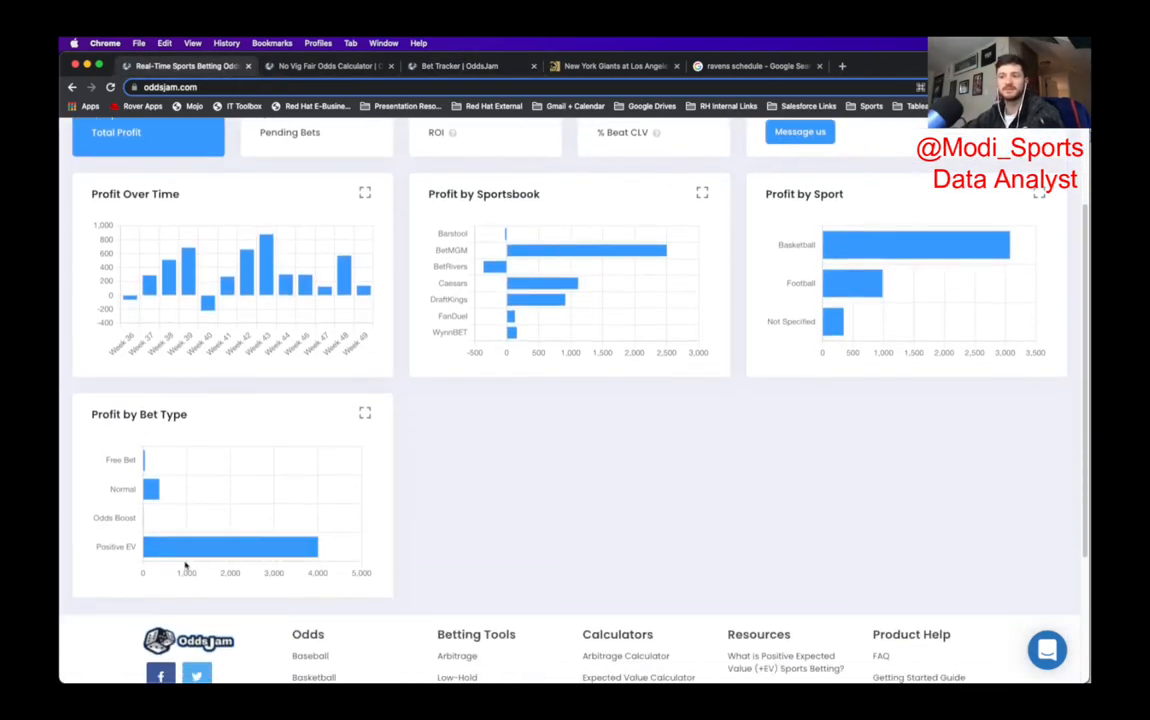
mouse_move(172, 544)
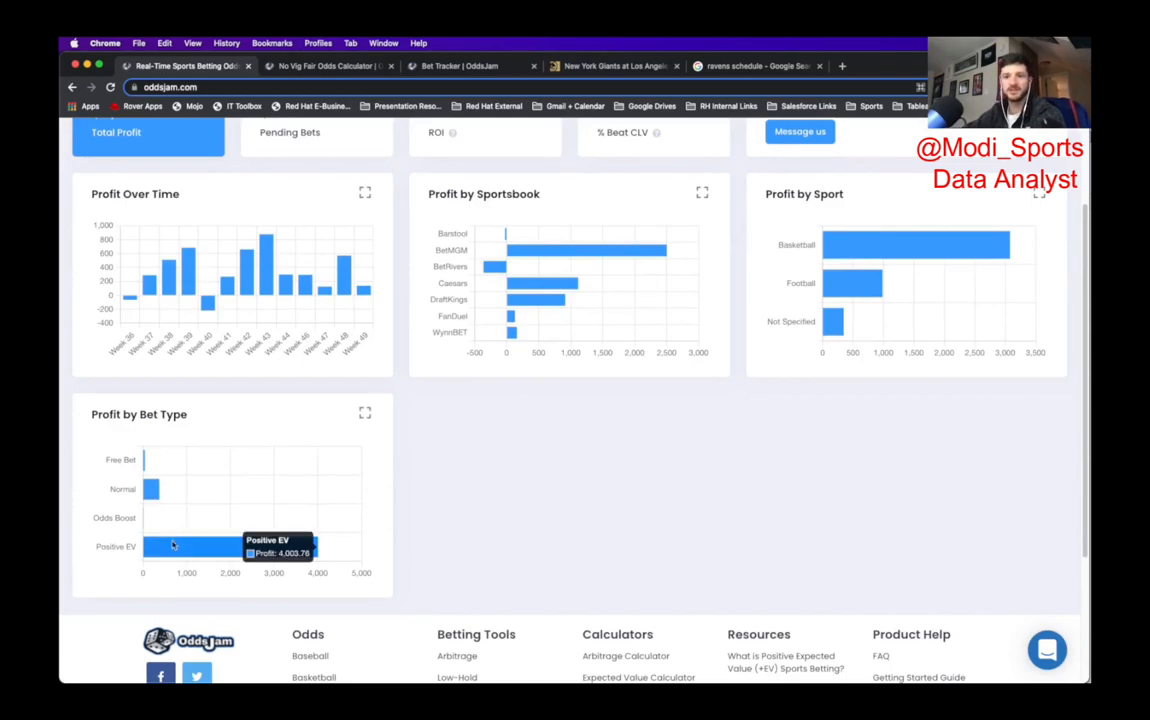
mouse_move(196, 496)
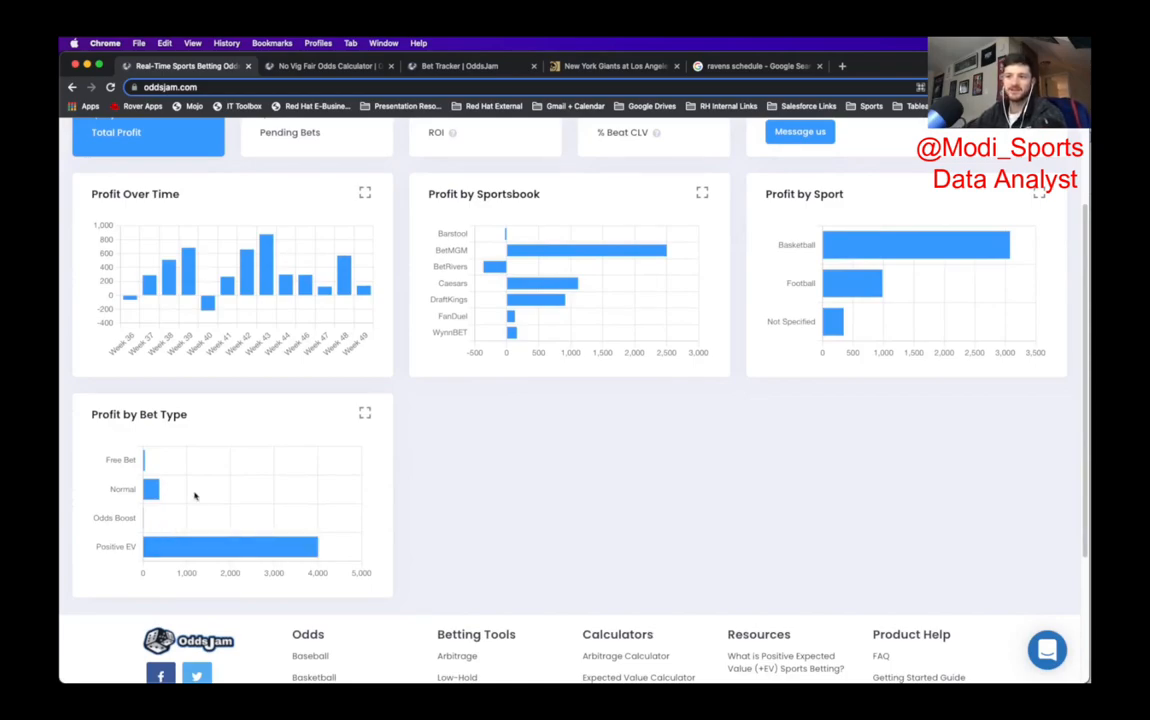
mouse_move(150, 480)
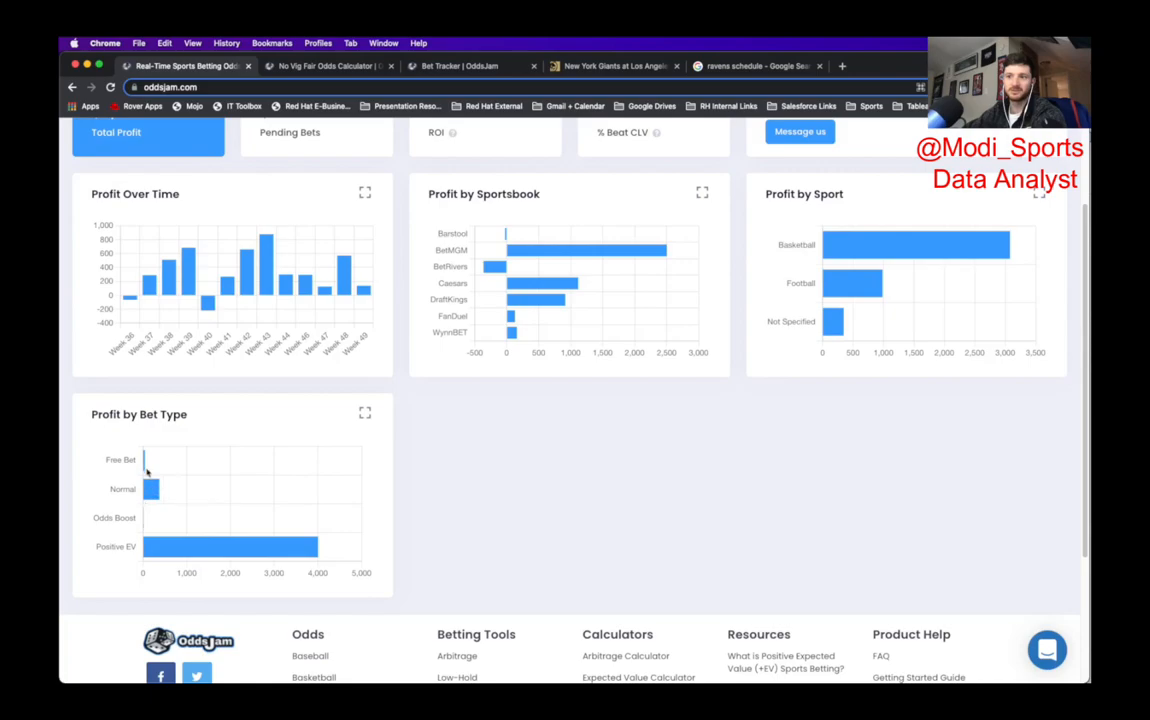
mouse_move(536, 454)
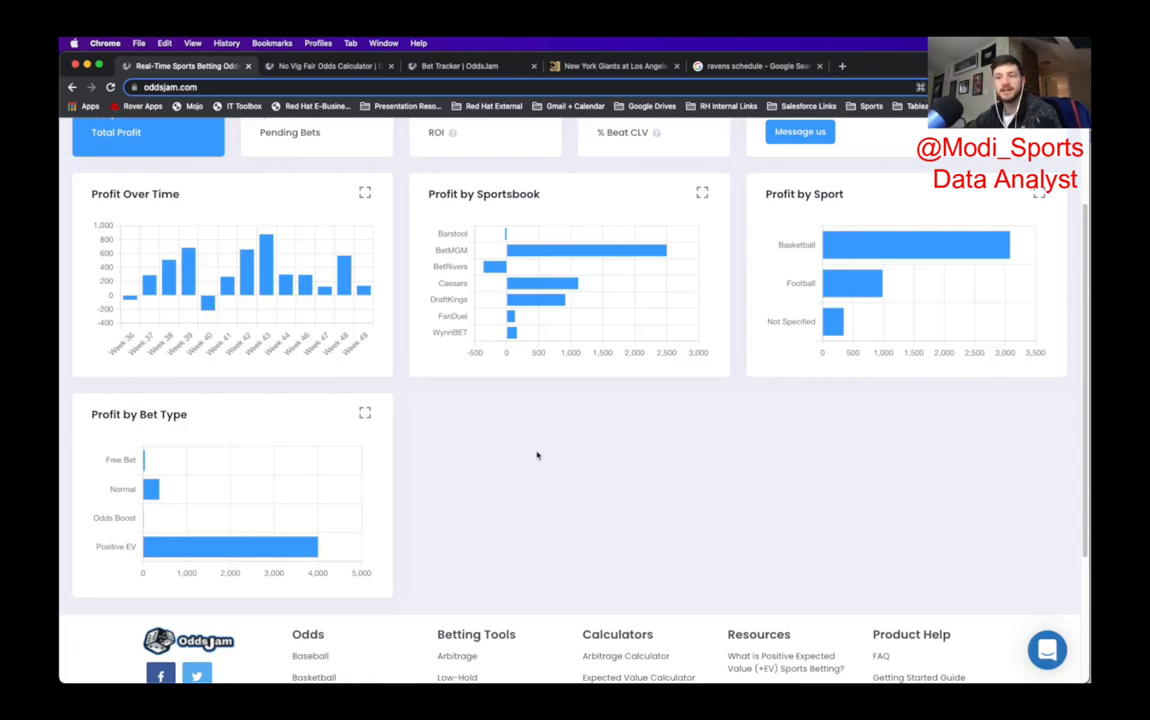
Step: Review the $4,431 profit dashboard charts, then switch to the BetMGM Giants vs Chargers page
scroll(up, 3)
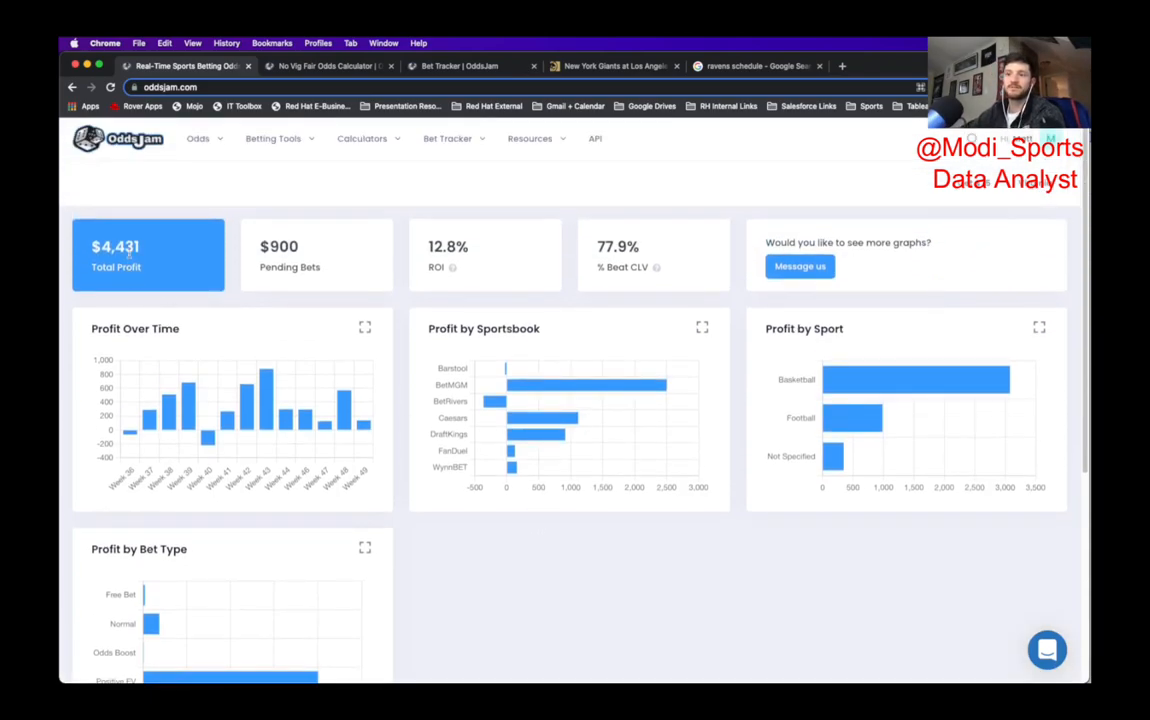
mouse_move(640, 572)
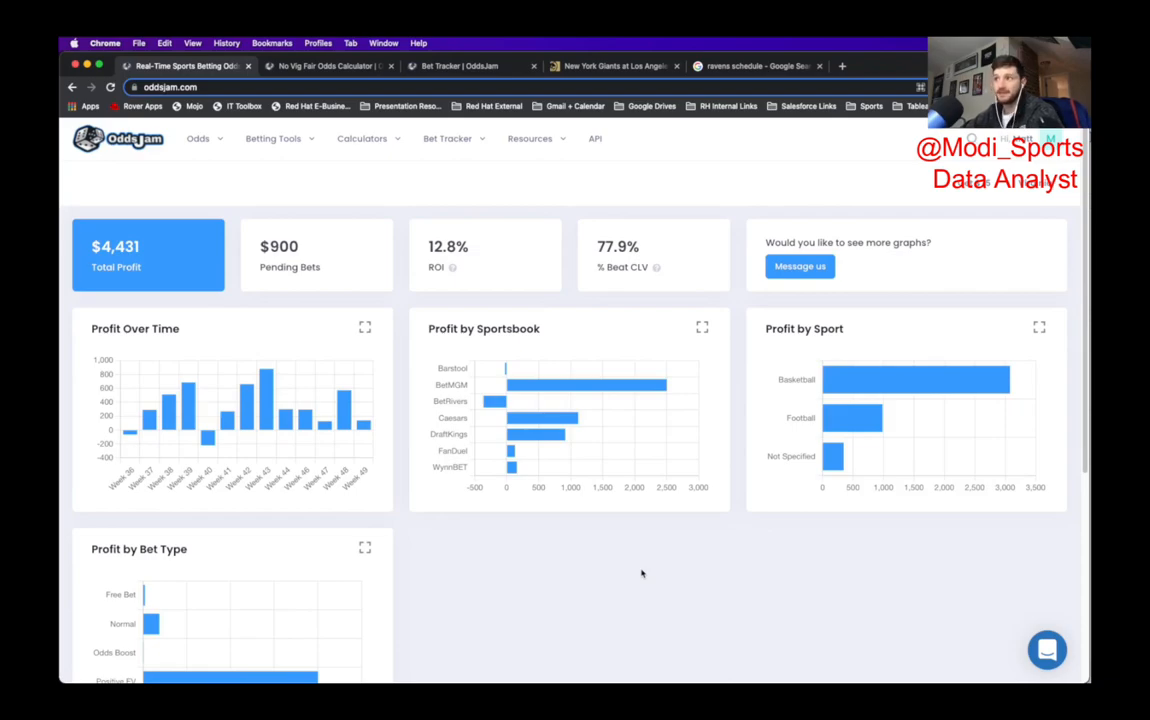
click(612, 64)
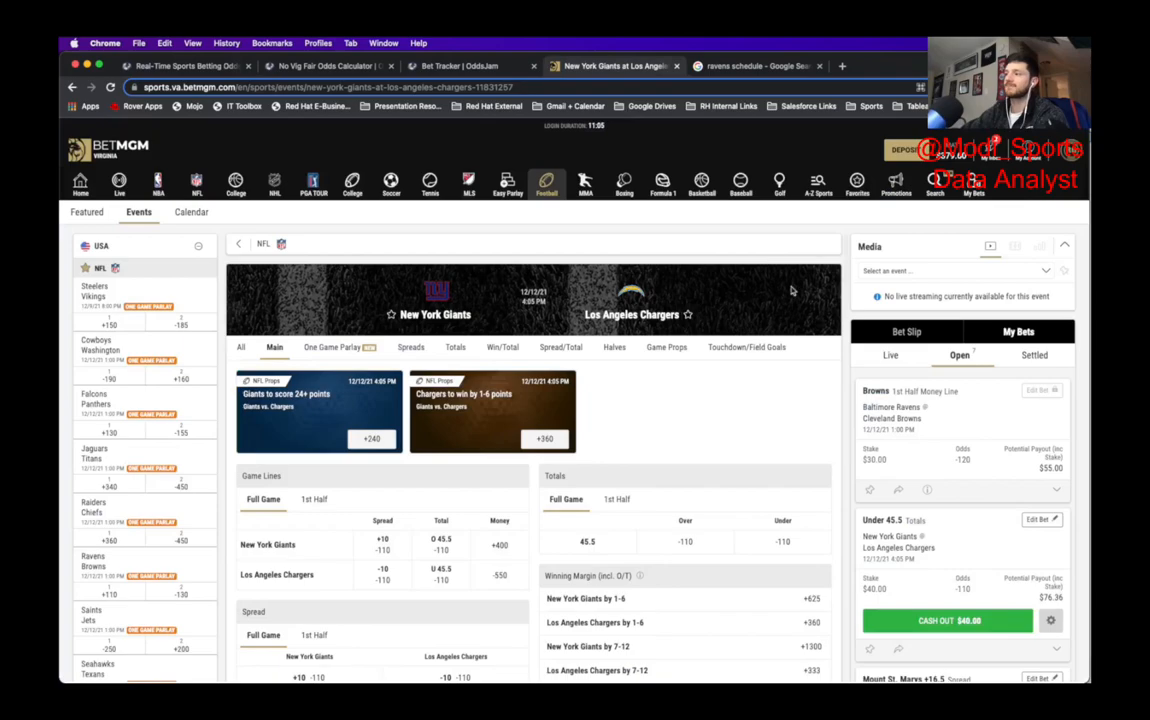